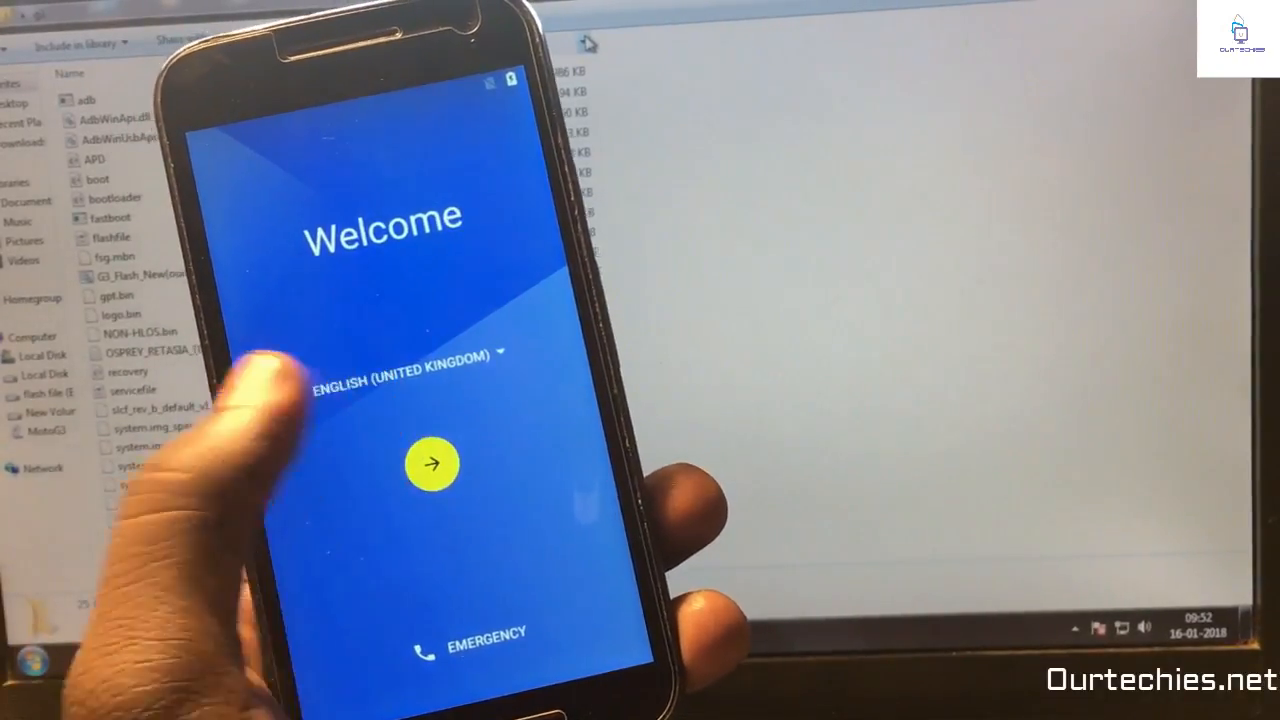
# Step: Start setup, join the Ourtechies Wi-Fi network and proceed to Google account verification
pyautogui.click(432, 464)
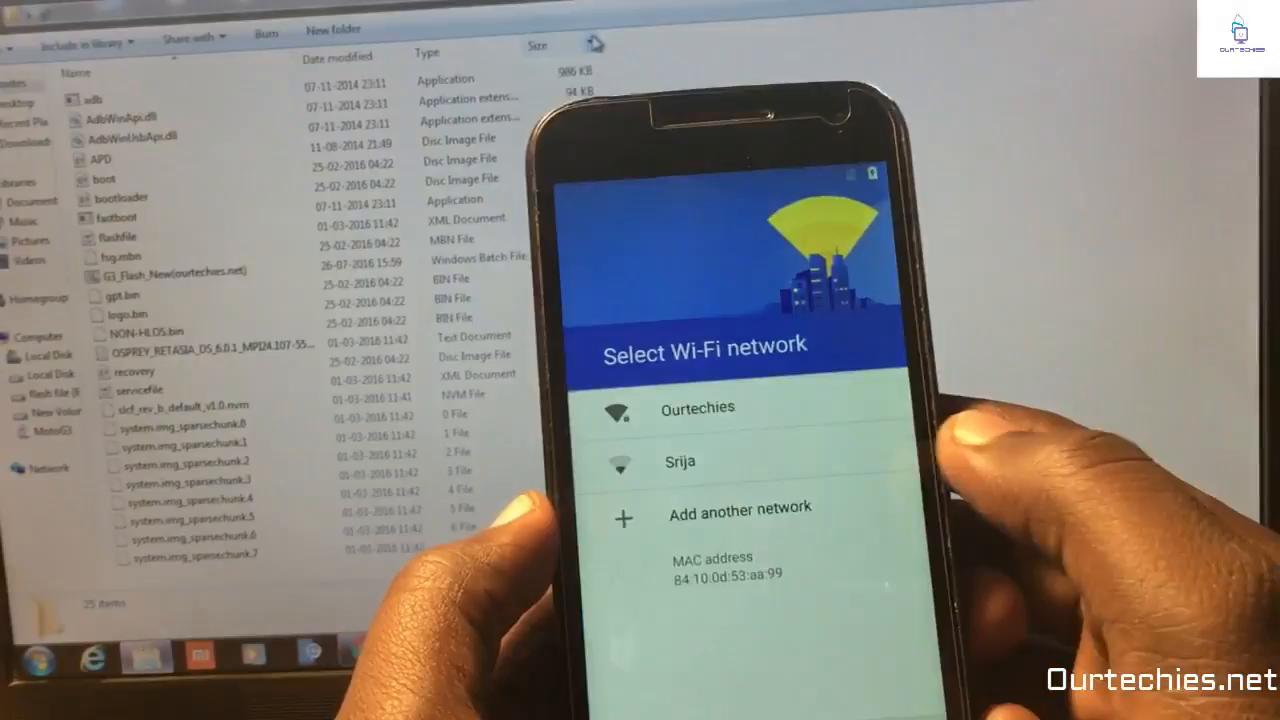
pyautogui.click(696, 408)
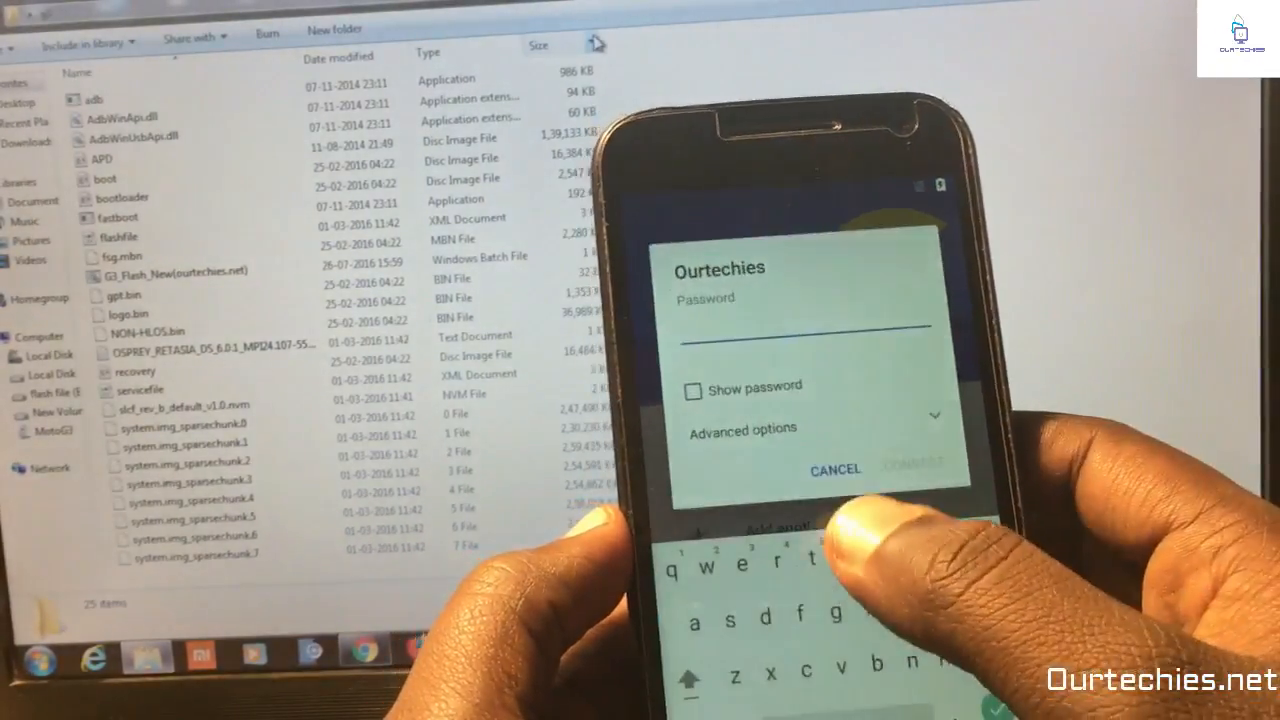
pyautogui.click(834, 470)
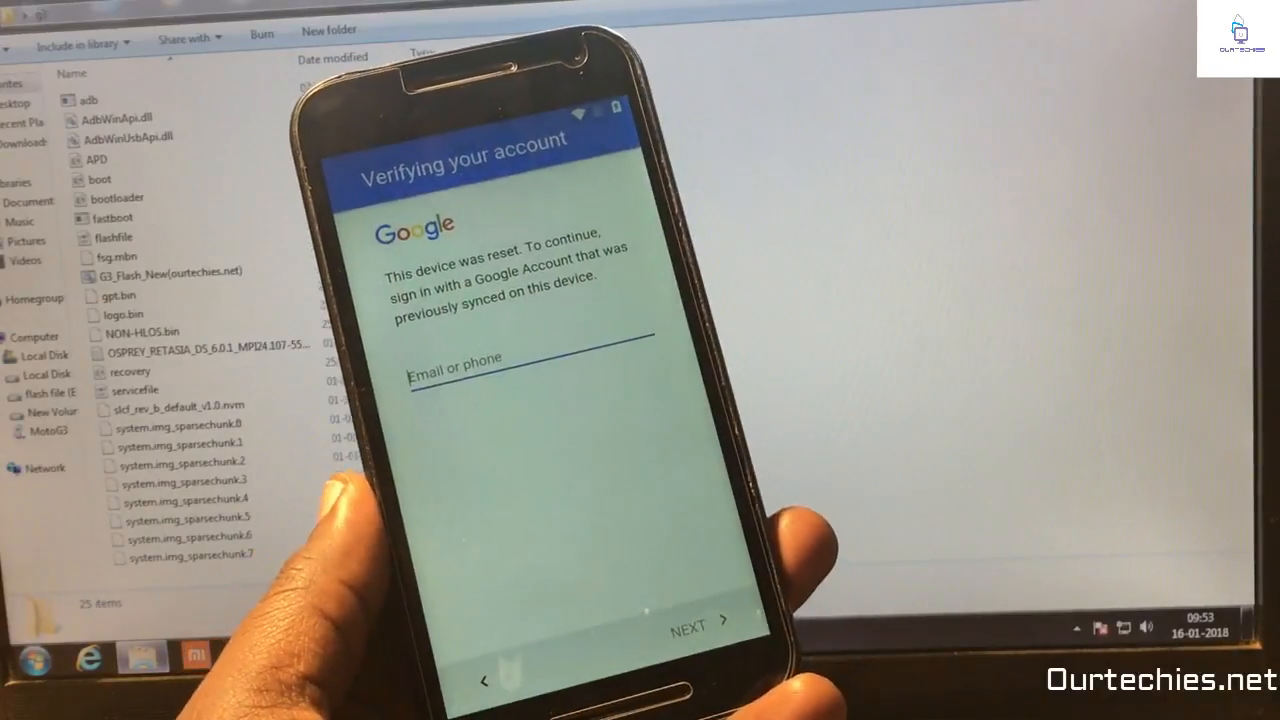
# Step: From the email field's keyboard, reach Google Keyboard Settings and its personal dictionary
pyautogui.click(530, 364)
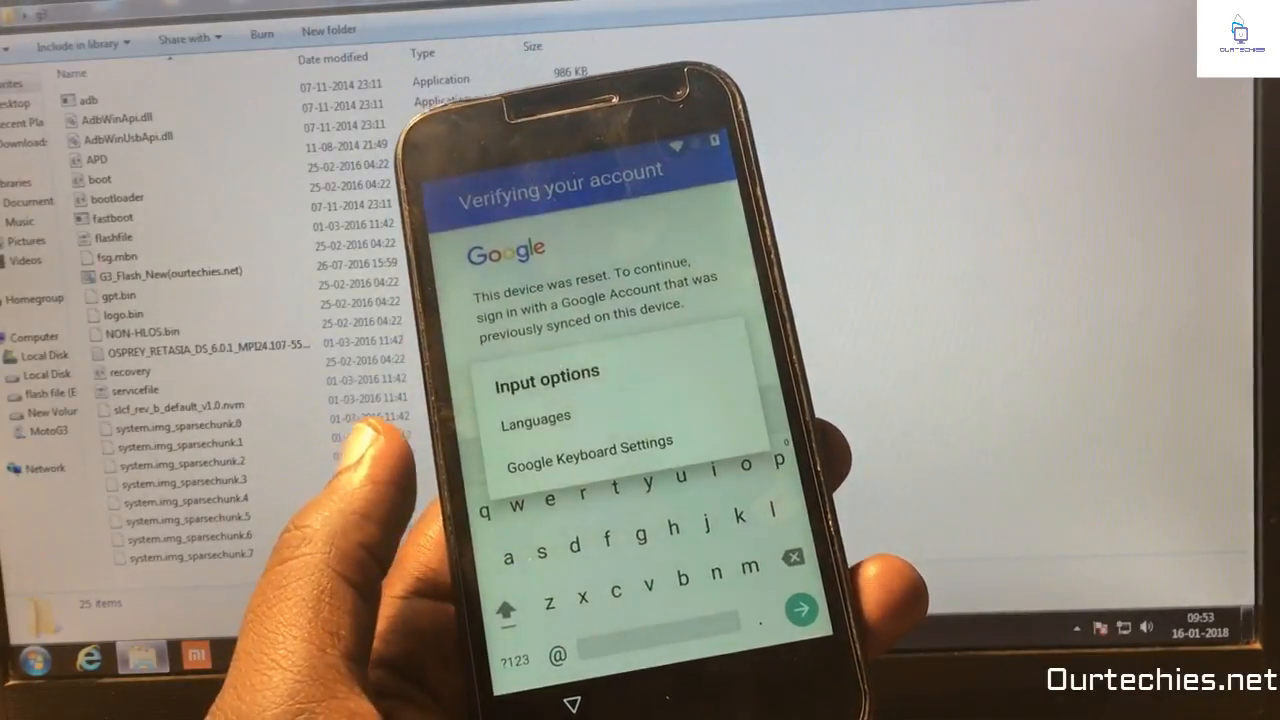
pyautogui.click(588, 444)
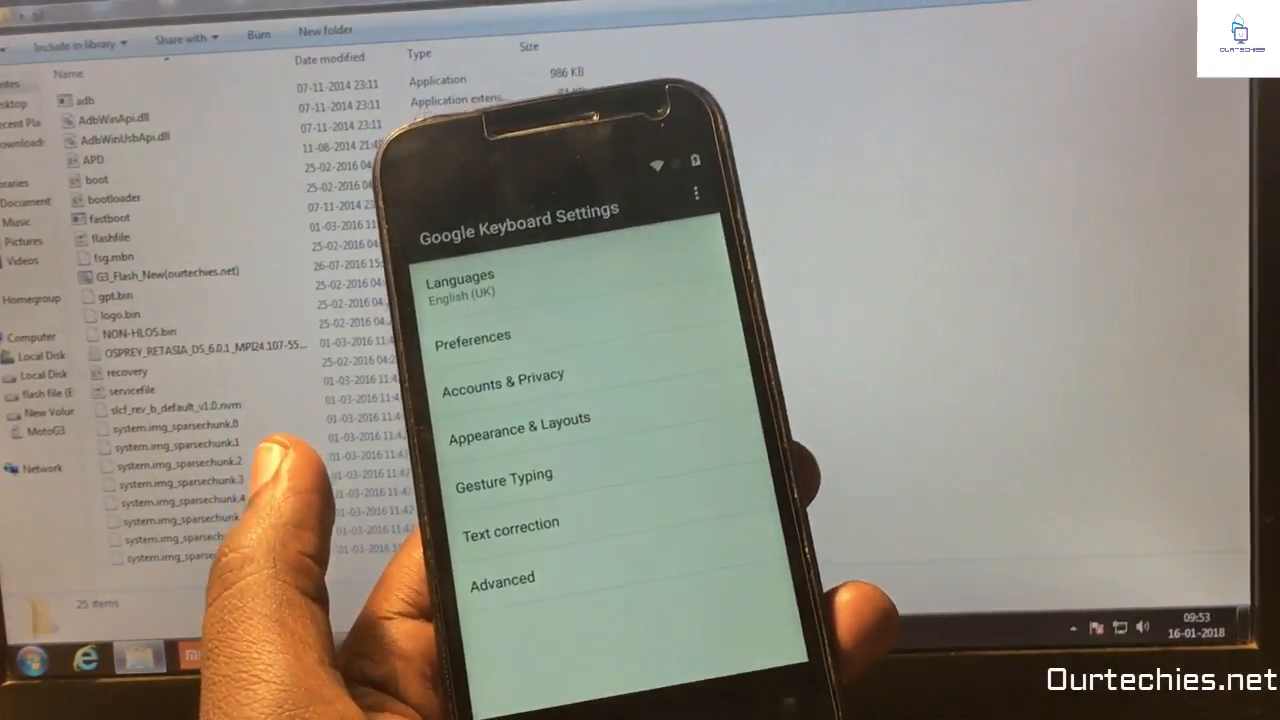
pyautogui.click(512, 522)
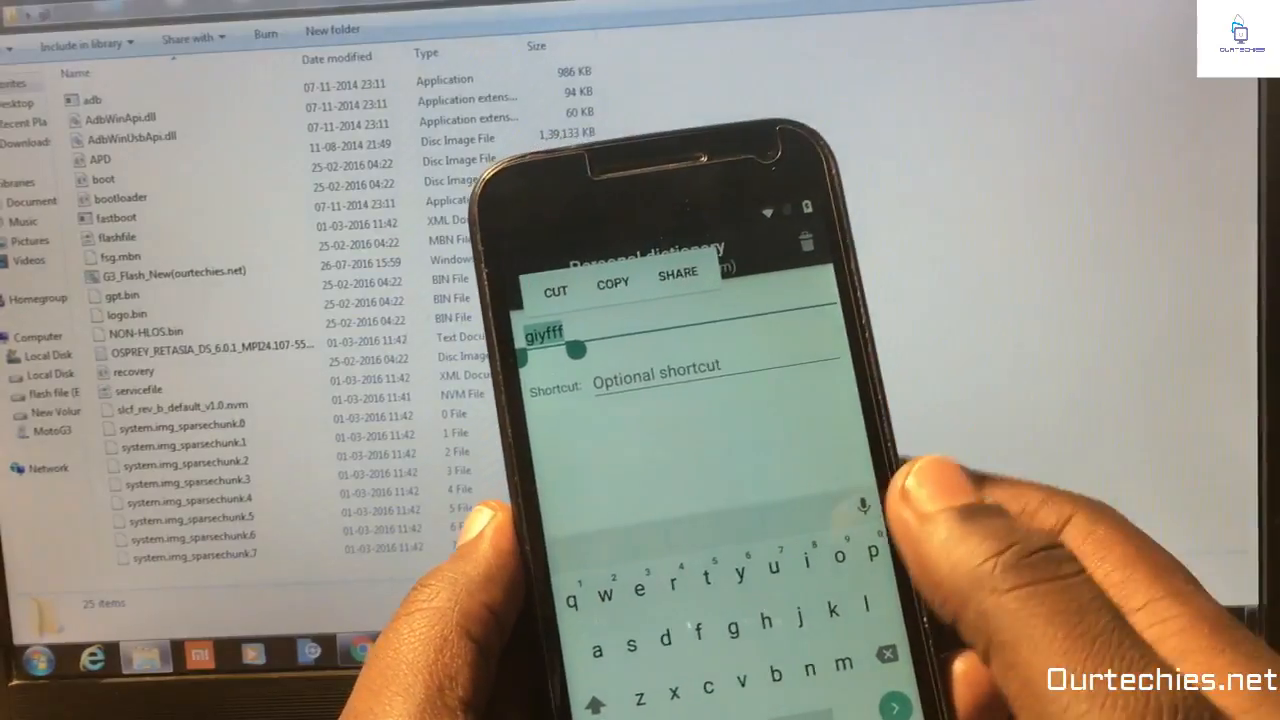
# Step: Share the dictionary word's text to an app that leads into the main Android Settings
pyautogui.click(676, 282)
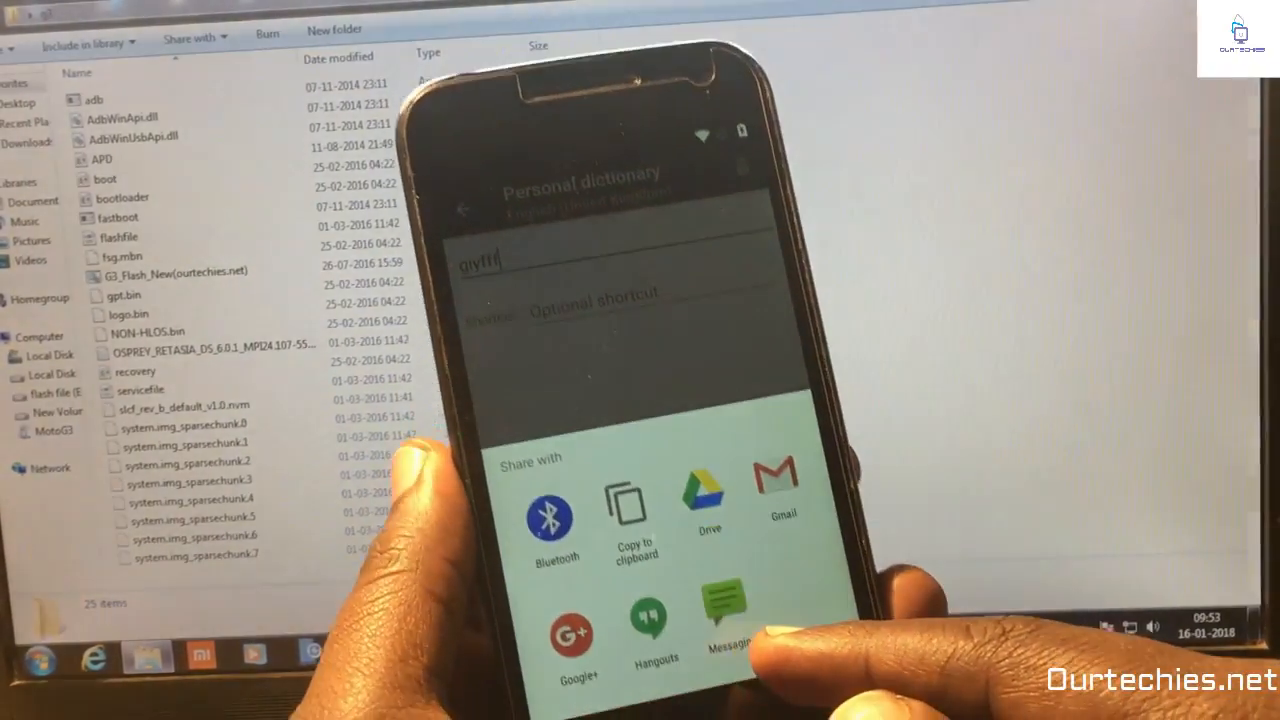
pyautogui.click(722, 600)
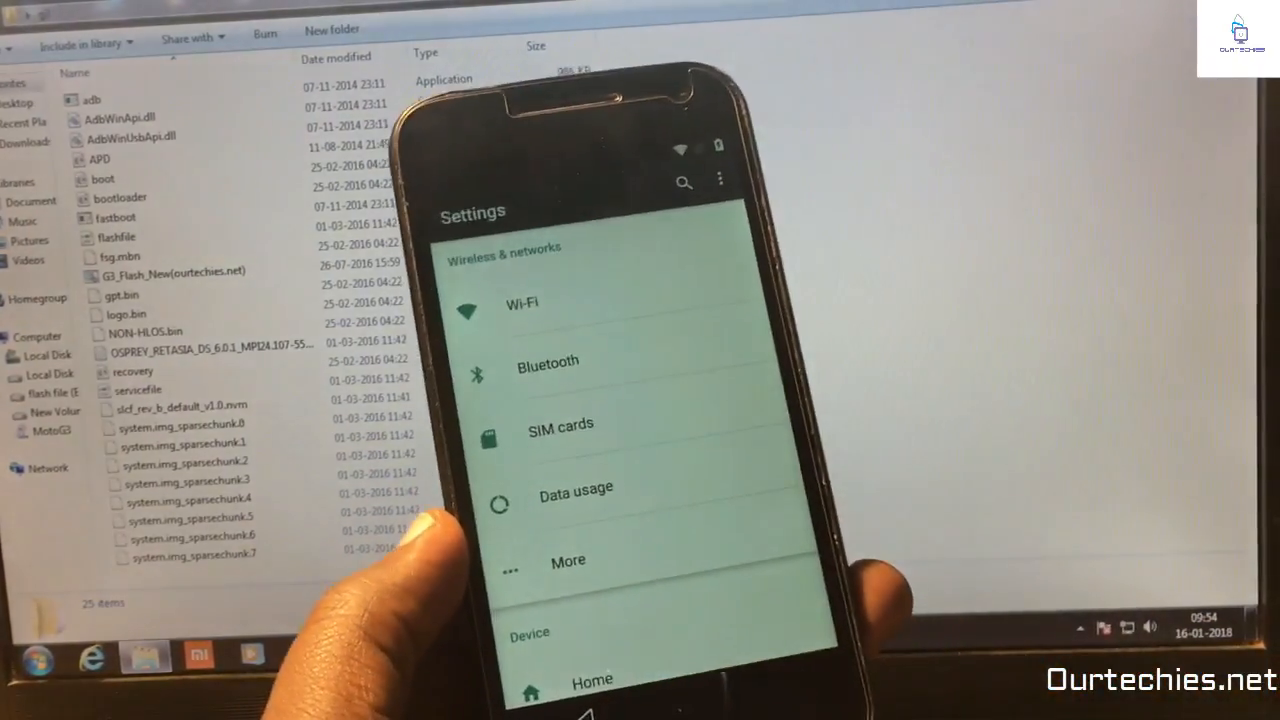
# Step: Enable Unknown sources under Security and return to the main Settings list
pyautogui.scroll(-3)
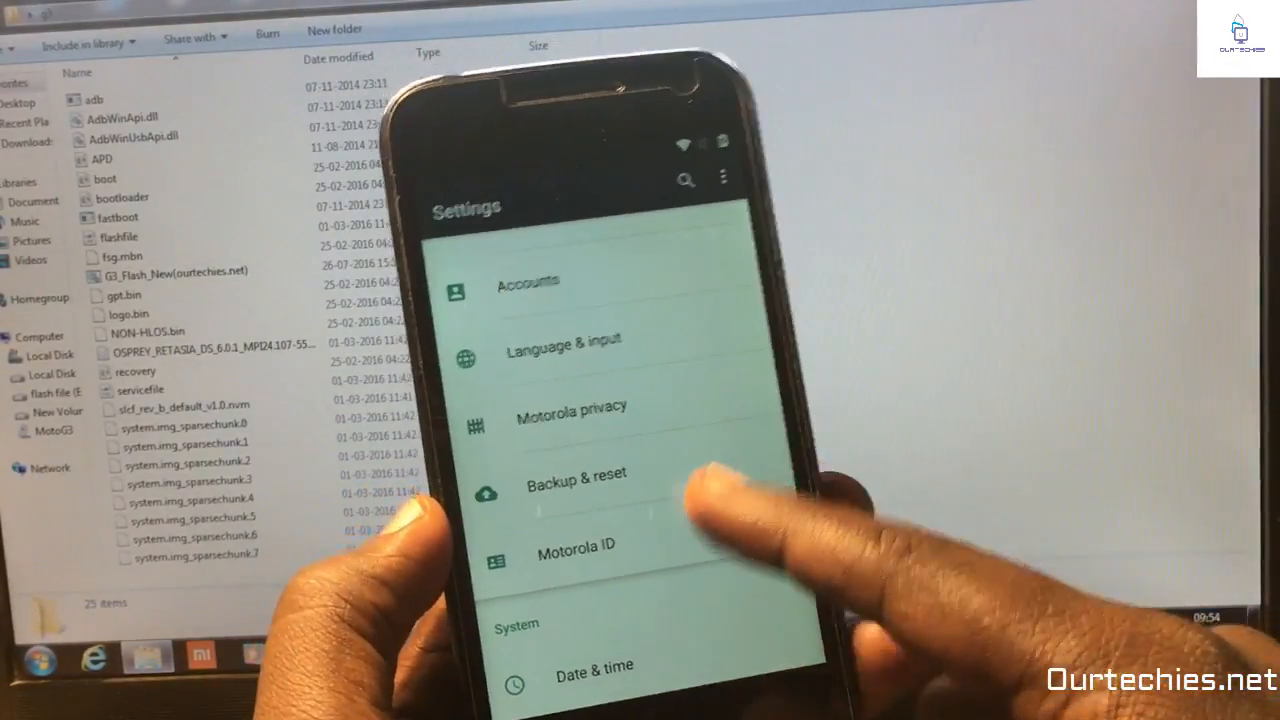
pyautogui.scroll(-3)
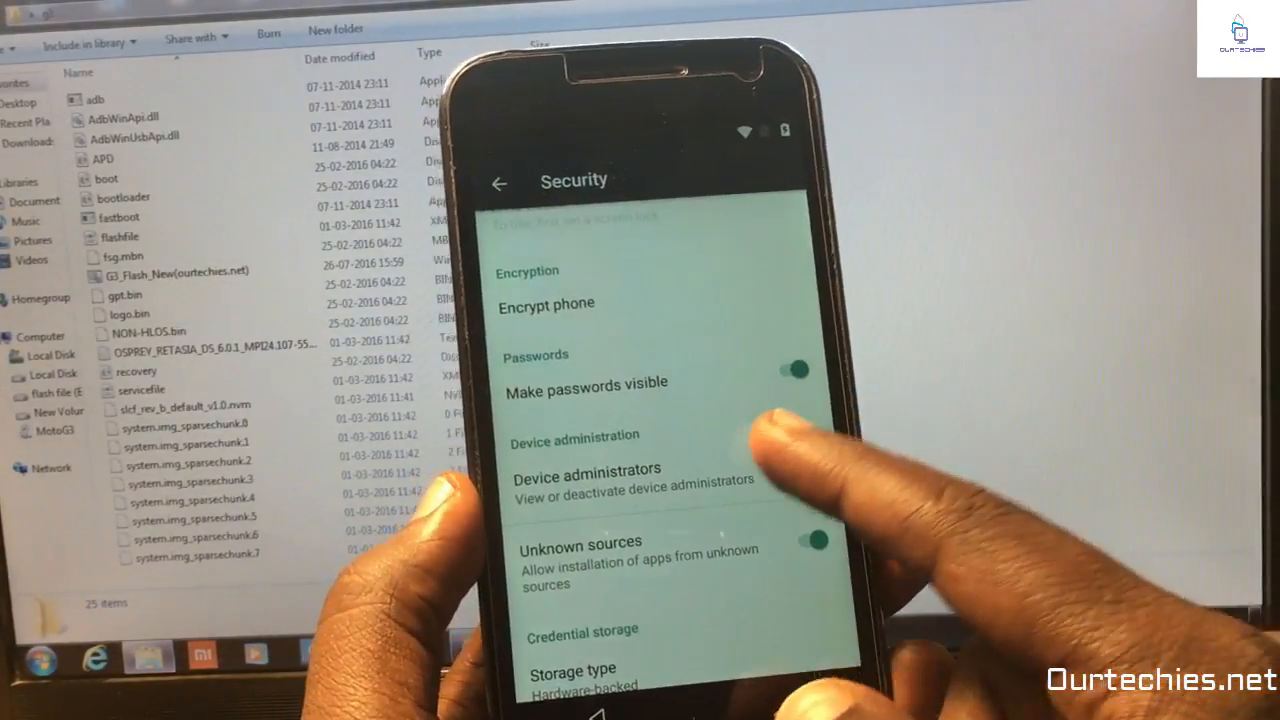
pyautogui.scroll(-3)
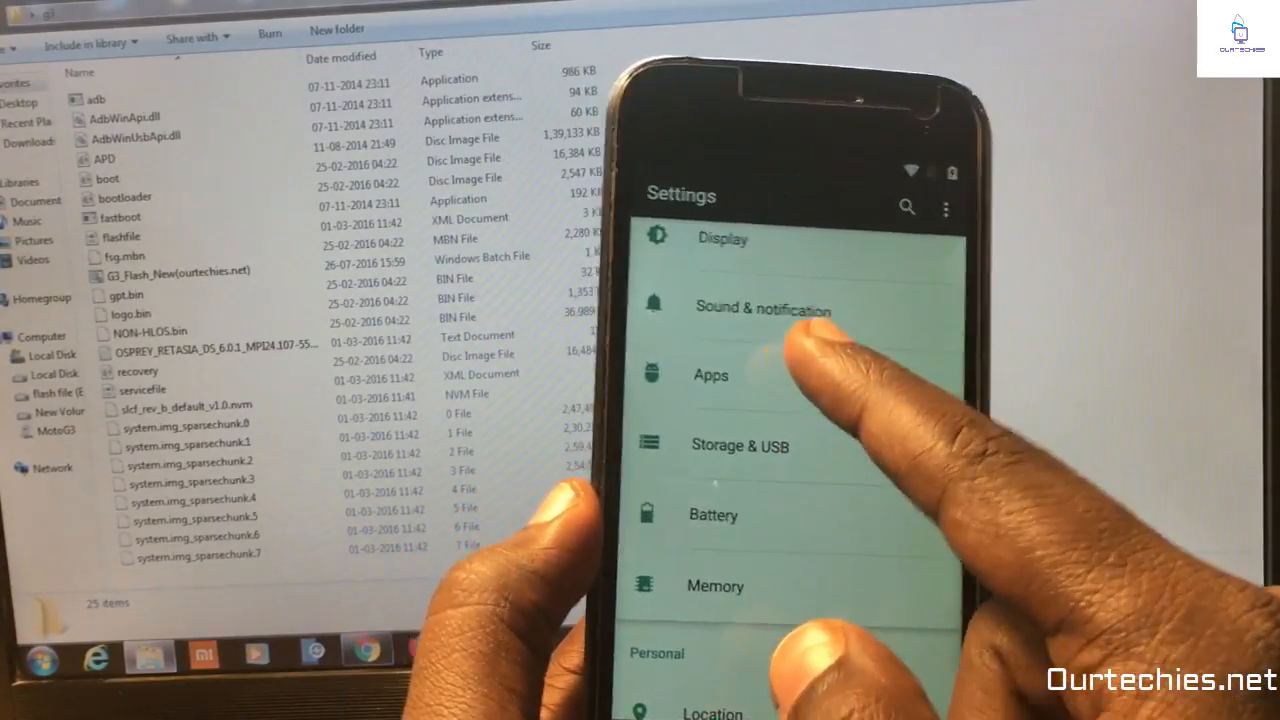
# Step: Find Google App in the installed apps list and enter the Google app's Search & Now settings
pyautogui.scroll(-3)
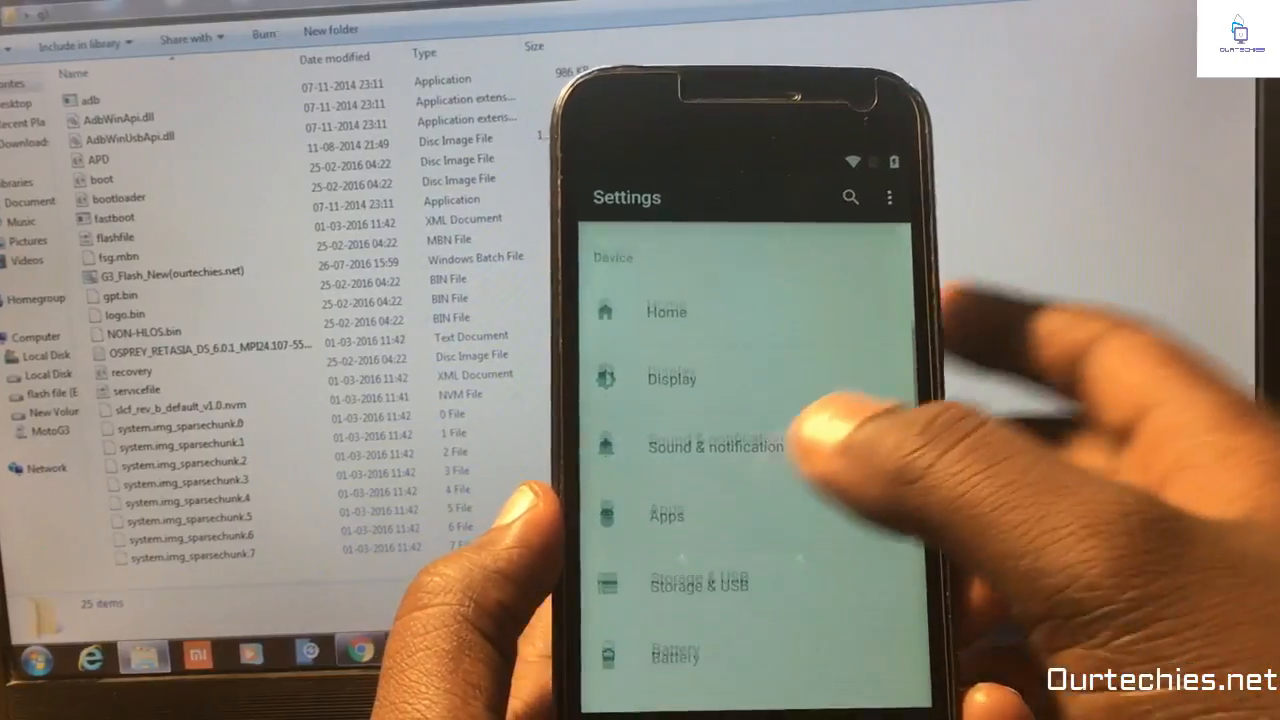
pyautogui.click(666, 516)
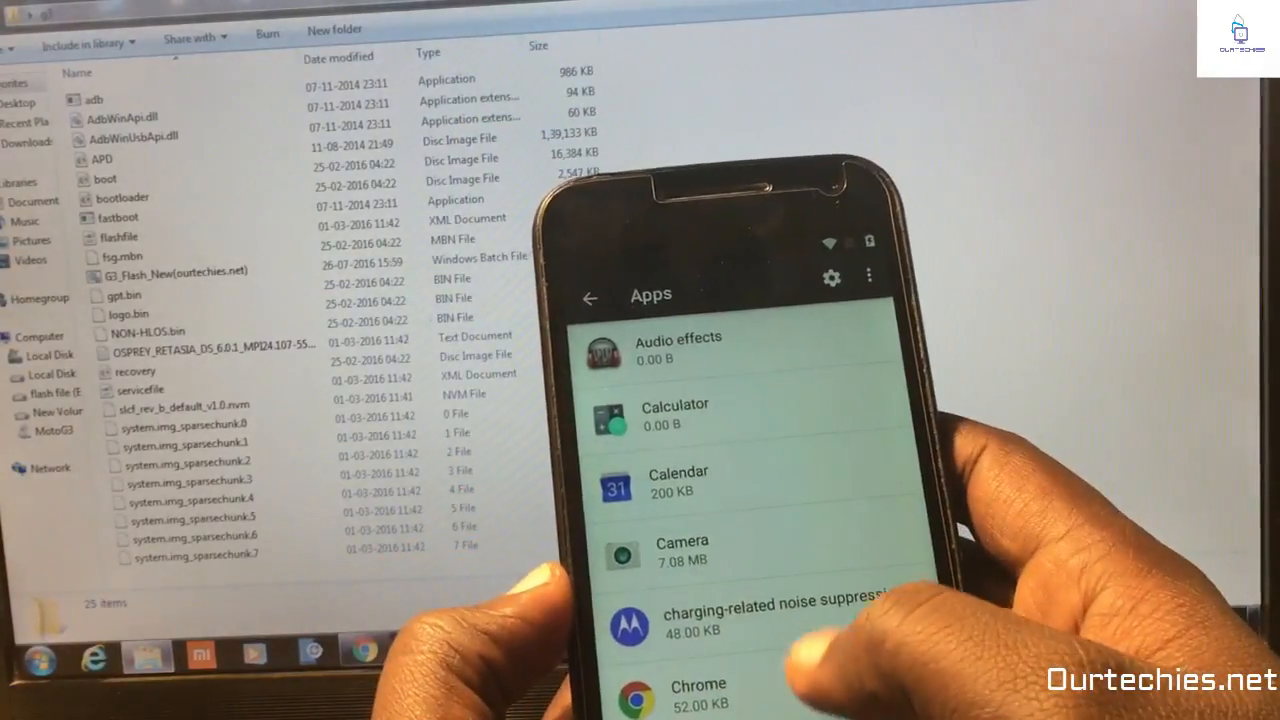
pyautogui.scroll(-3)
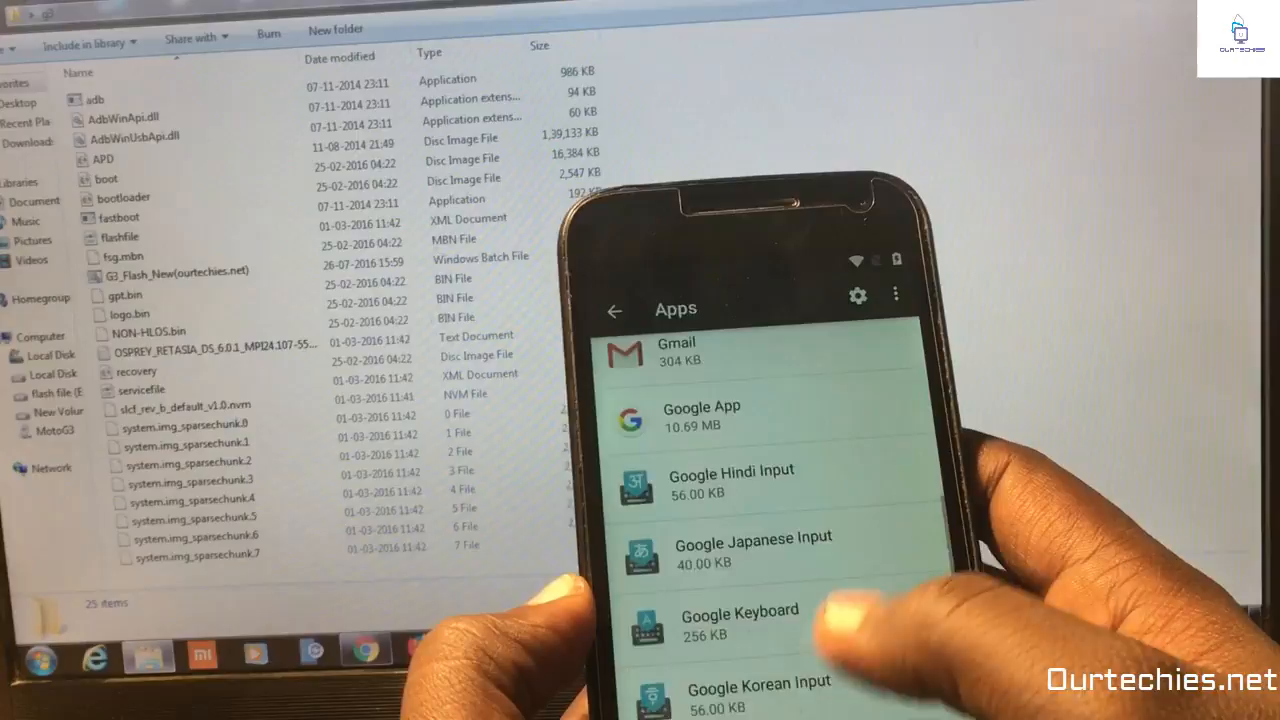
pyautogui.scroll(-3)
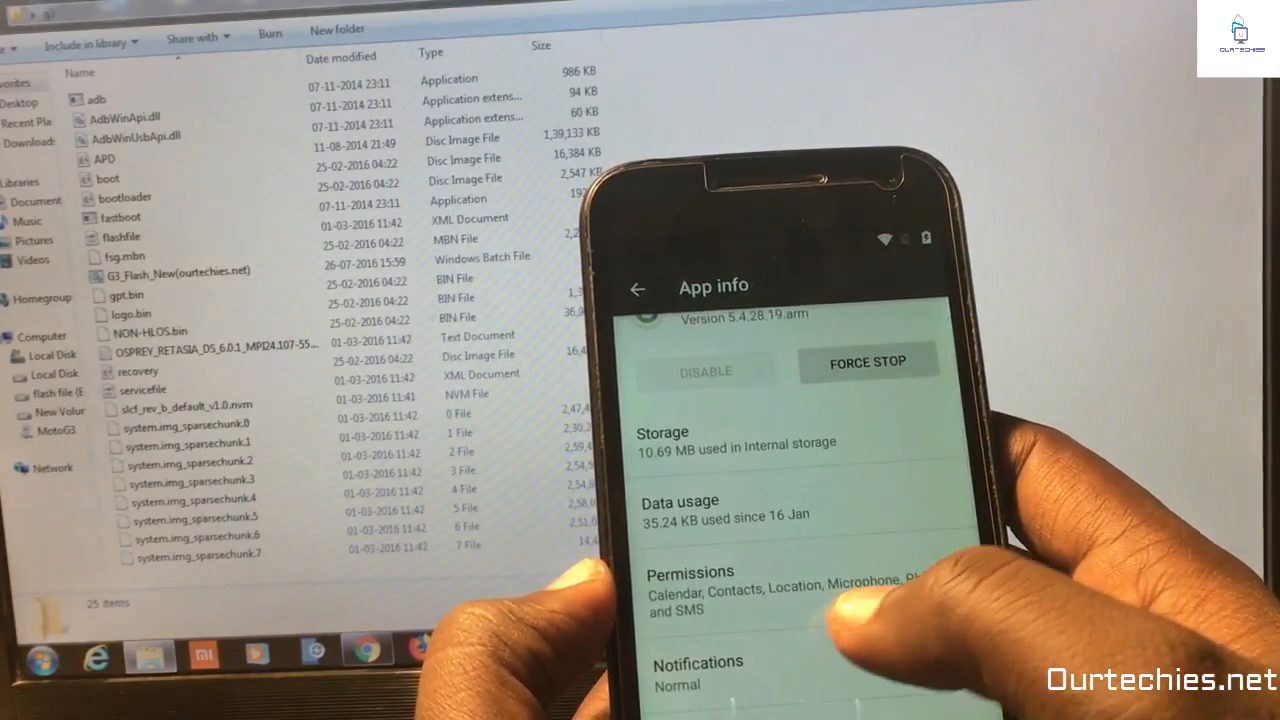
pyautogui.click(712, 670)
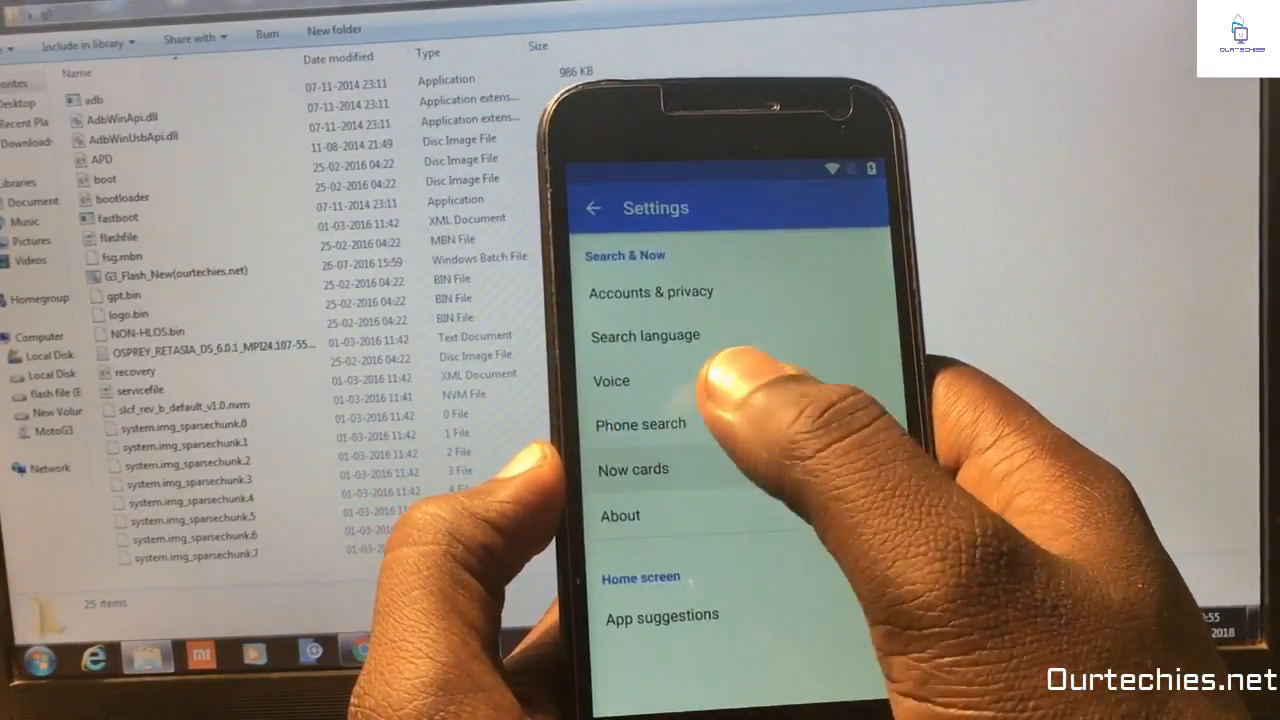
# Step: Search 'chr' in the Google app and launch Chrome from the suggestions
pyautogui.click(632, 468)
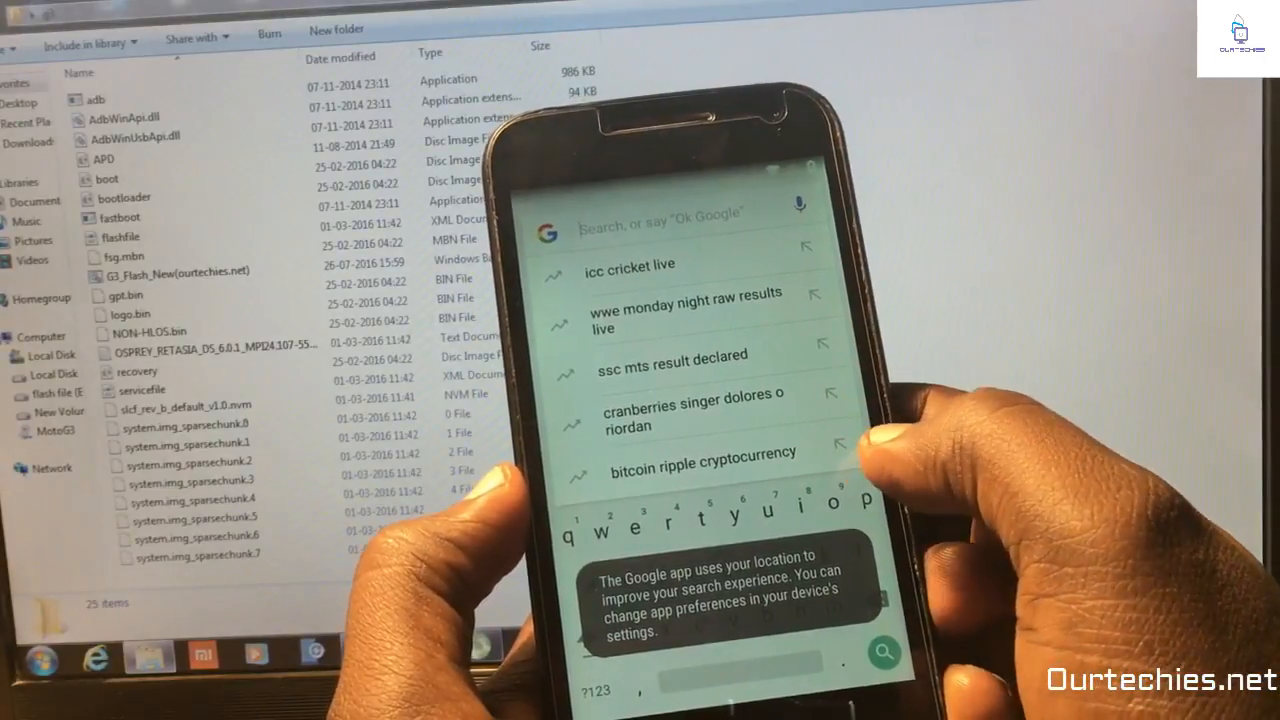
pyautogui.write('gpp')
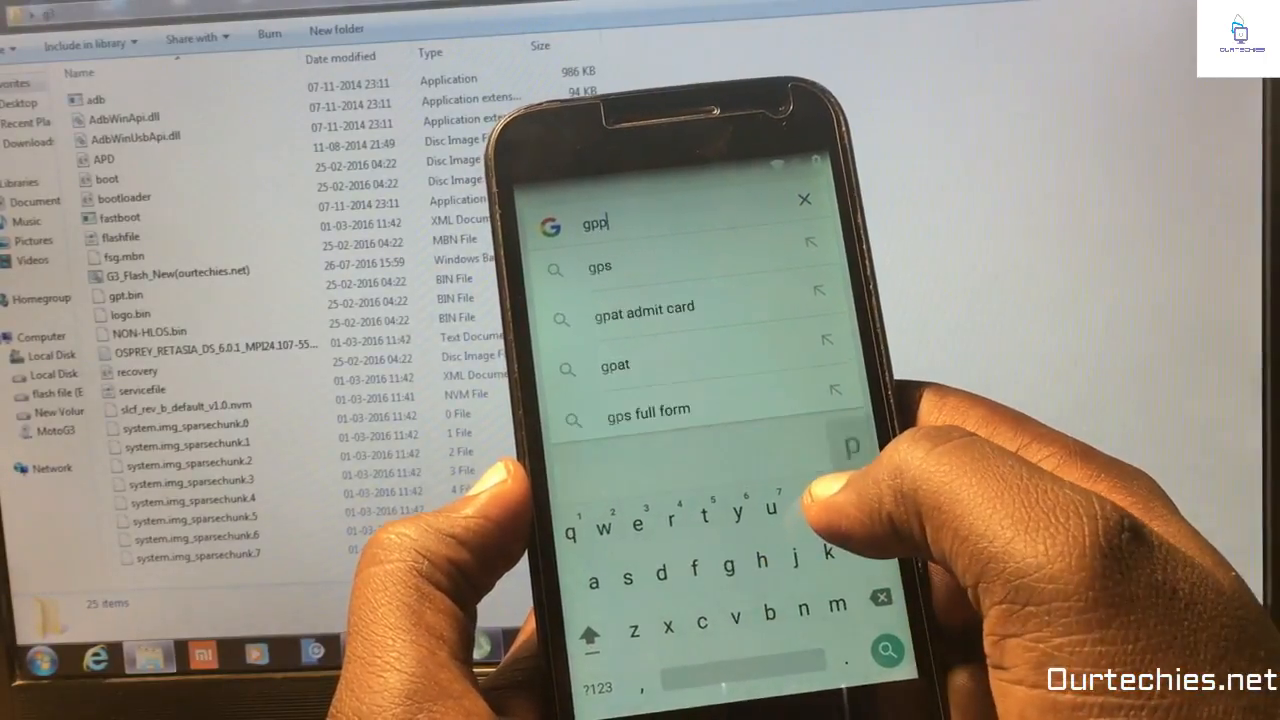
pyautogui.write('l')
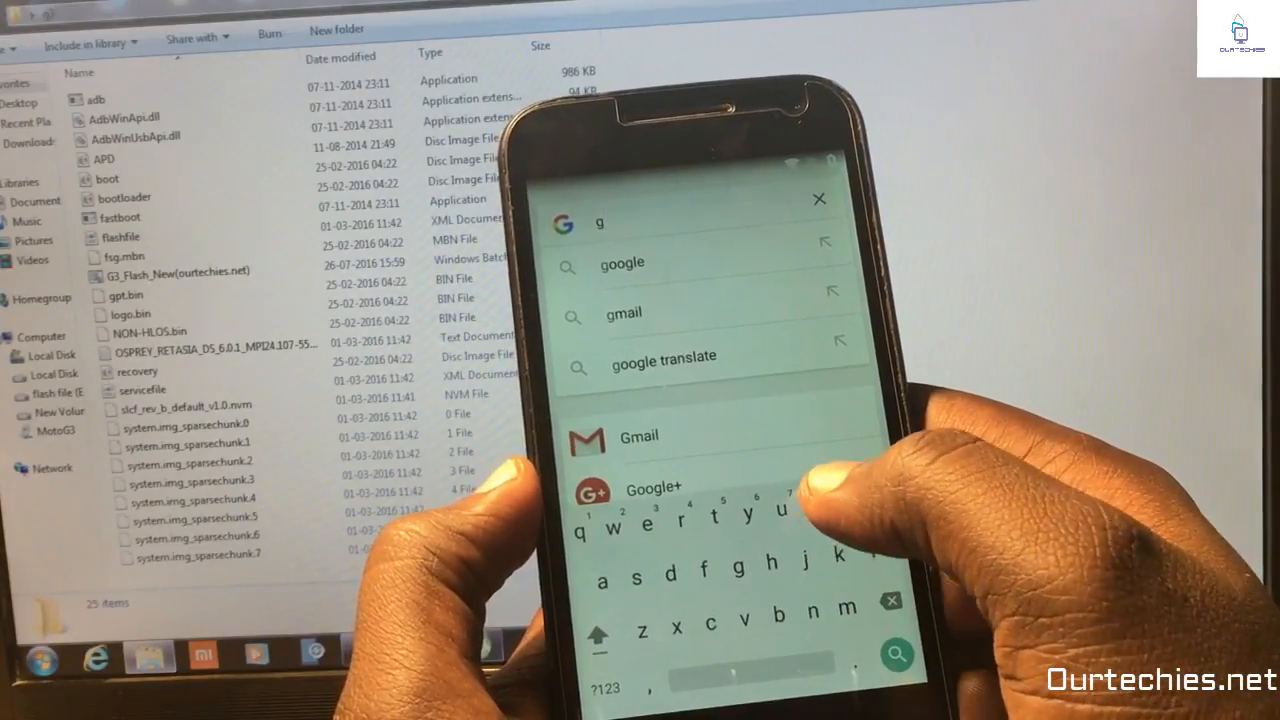
pyautogui.write('oo')
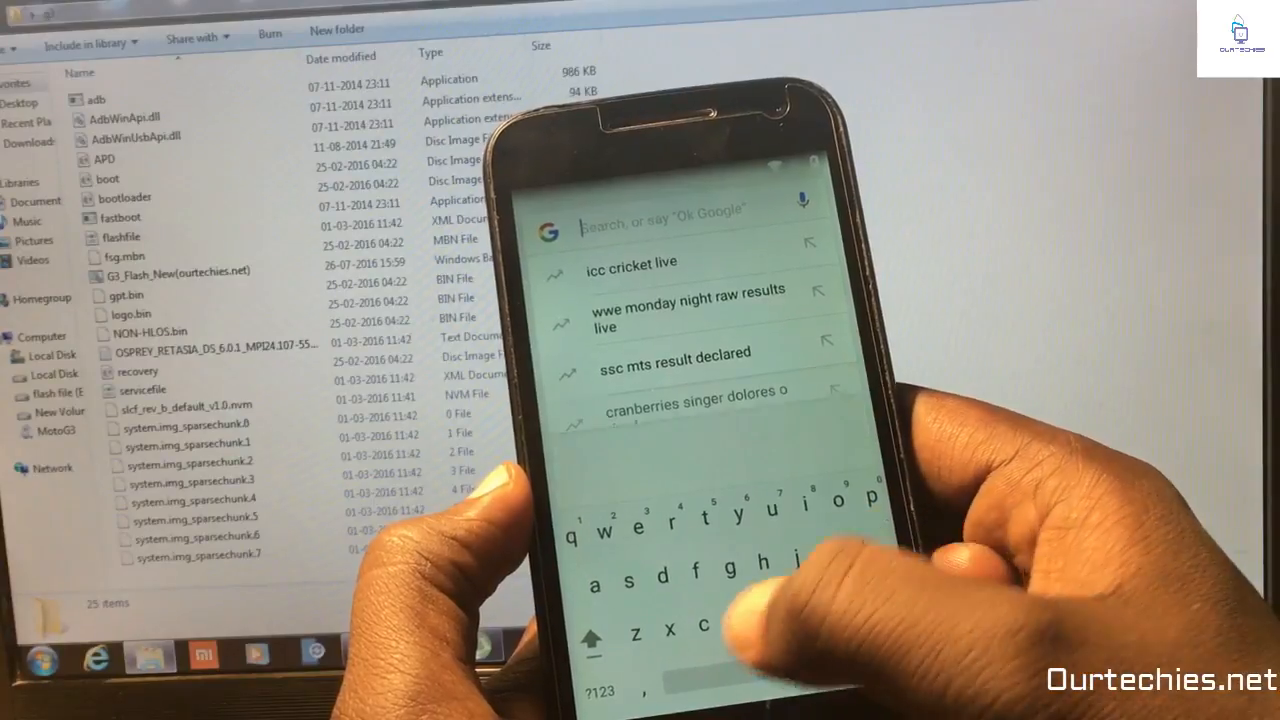
pyautogui.write('chr')
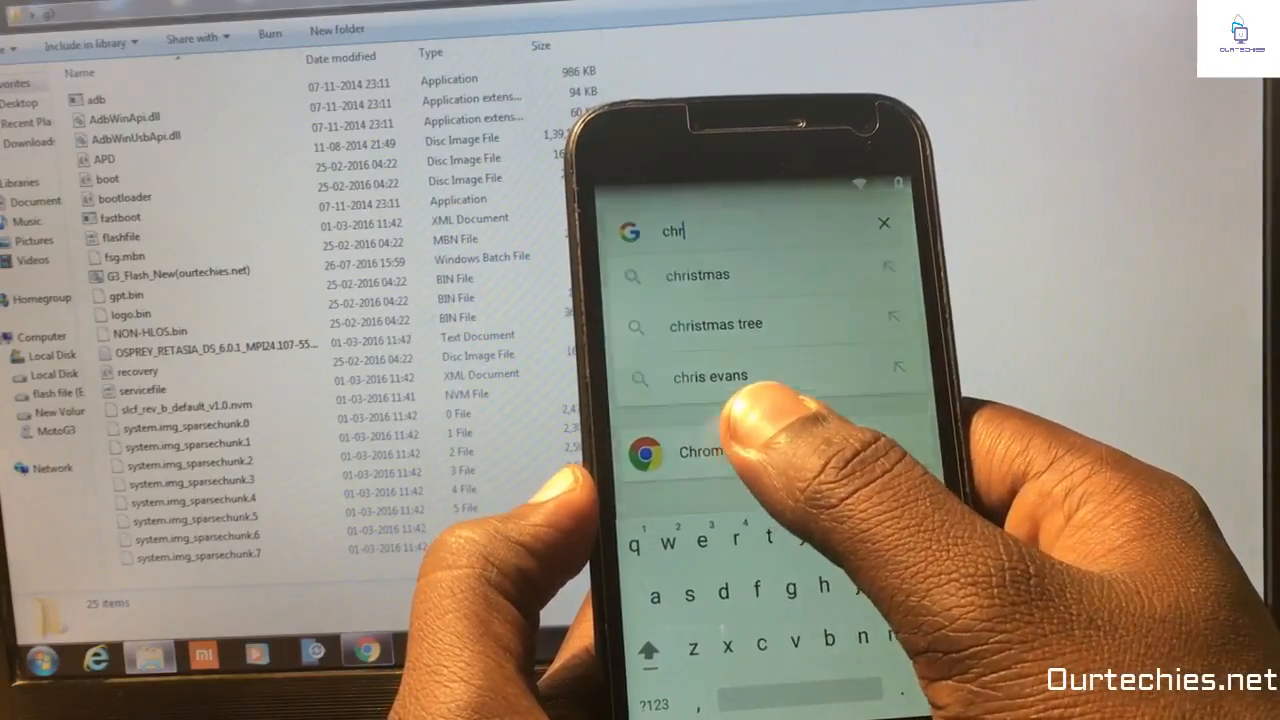
pyautogui.click(700, 452)
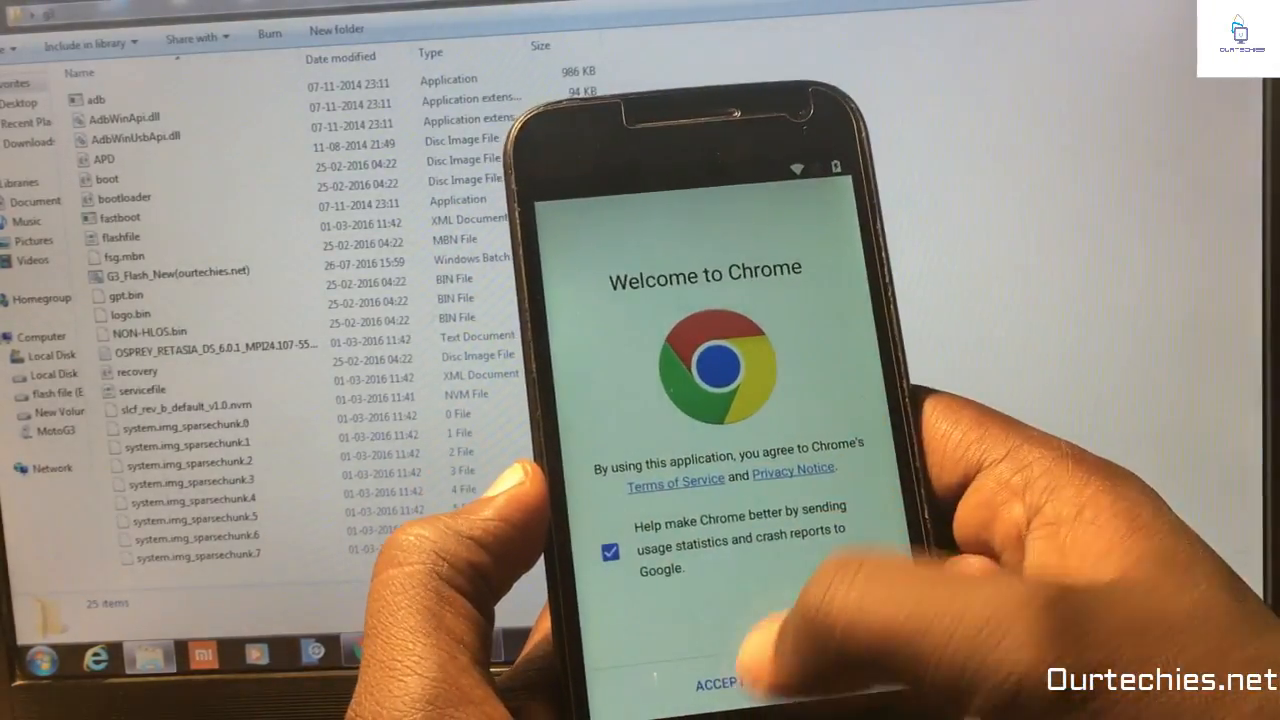
# Step: Accept Chrome's terms, download Test DPC 4.0.5 from APKMirror and start its installer
pyautogui.click(716, 684)
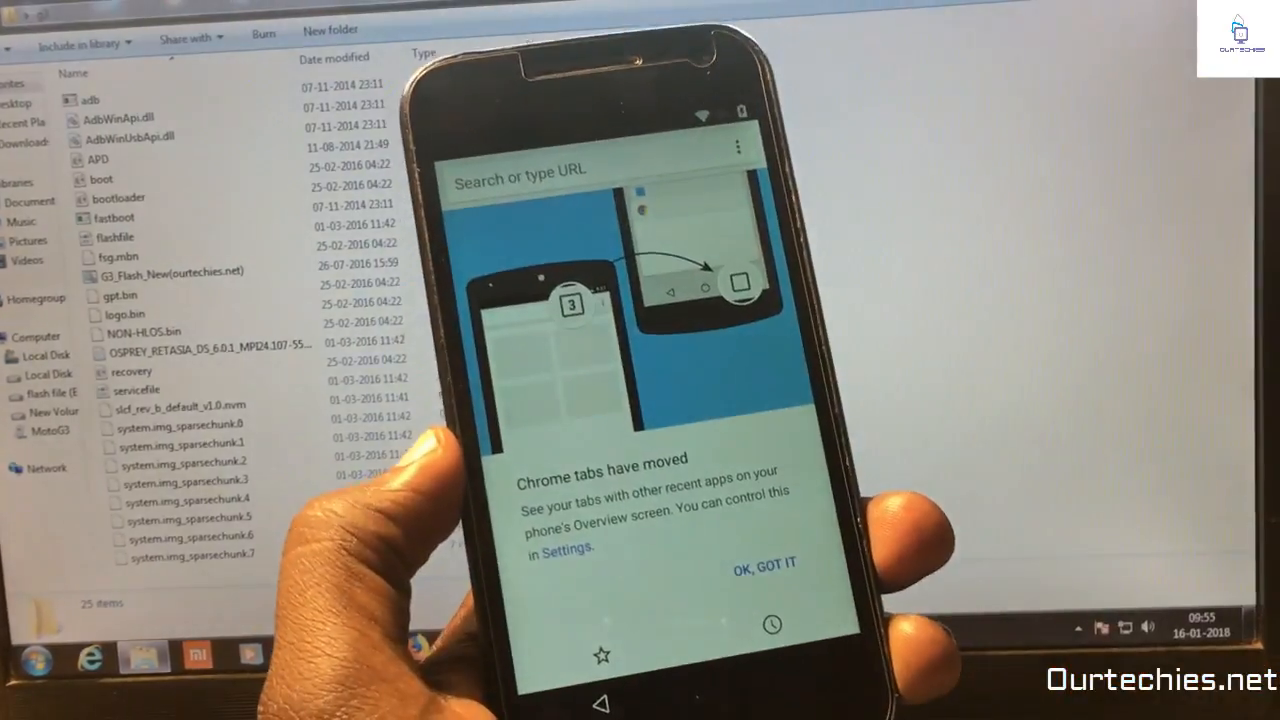
pyautogui.click(764, 562)
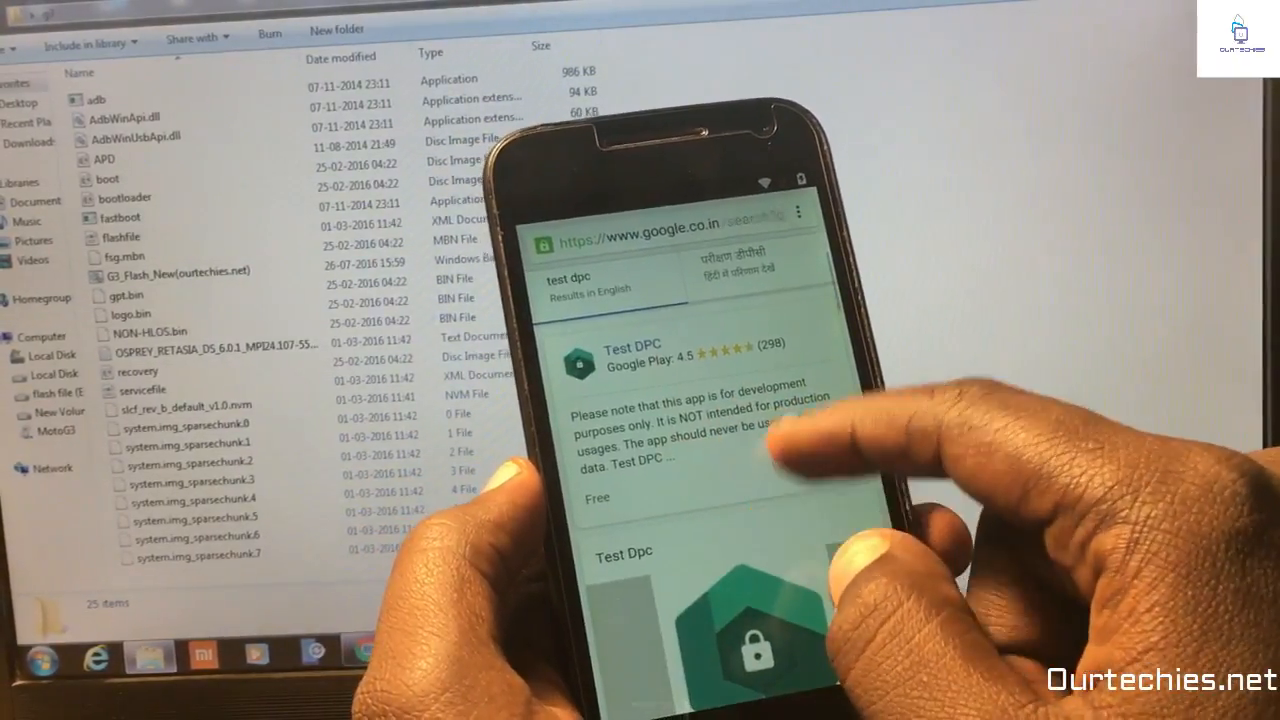
pyautogui.scroll(-3)
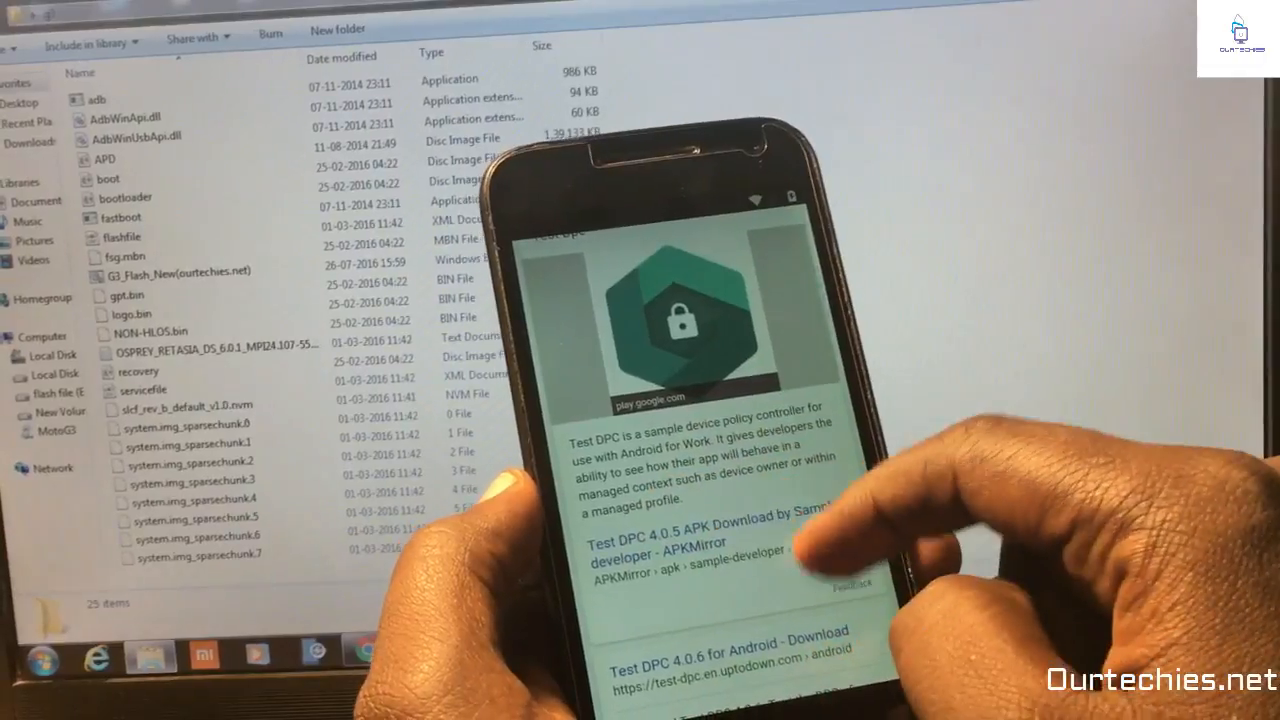
pyautogui.scroll(-3)
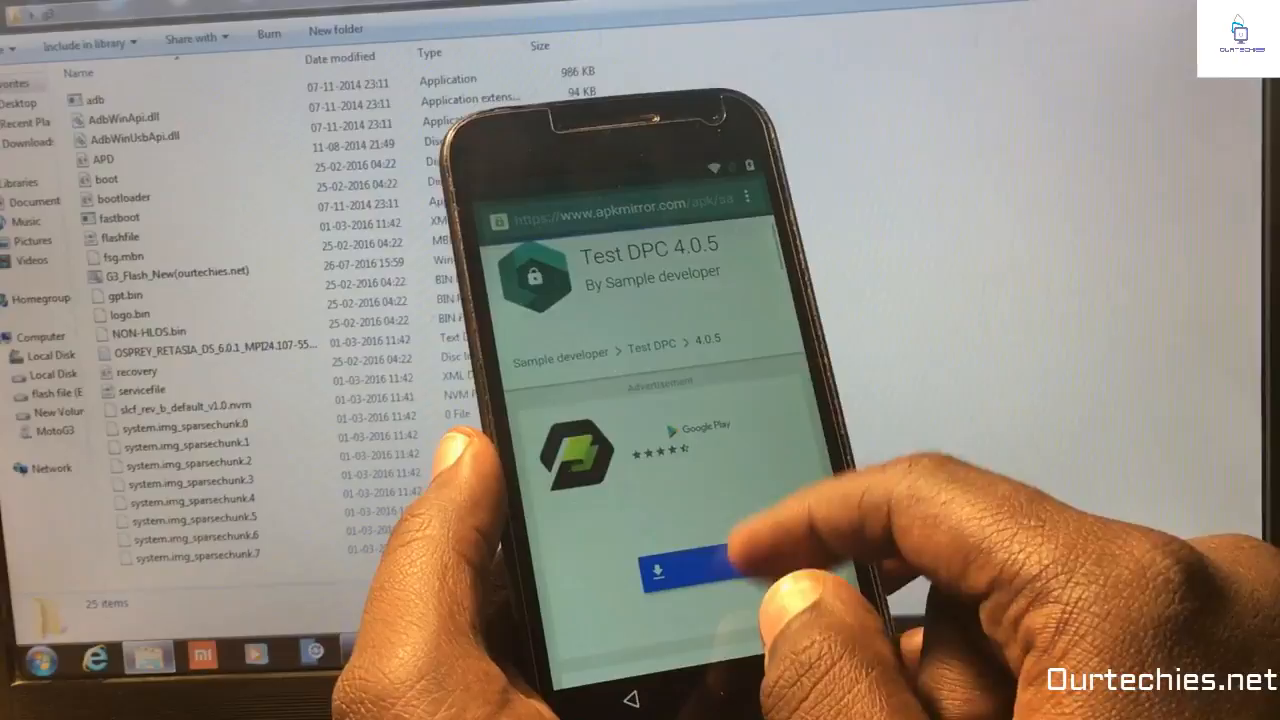
pyautogui.scroll(-3)
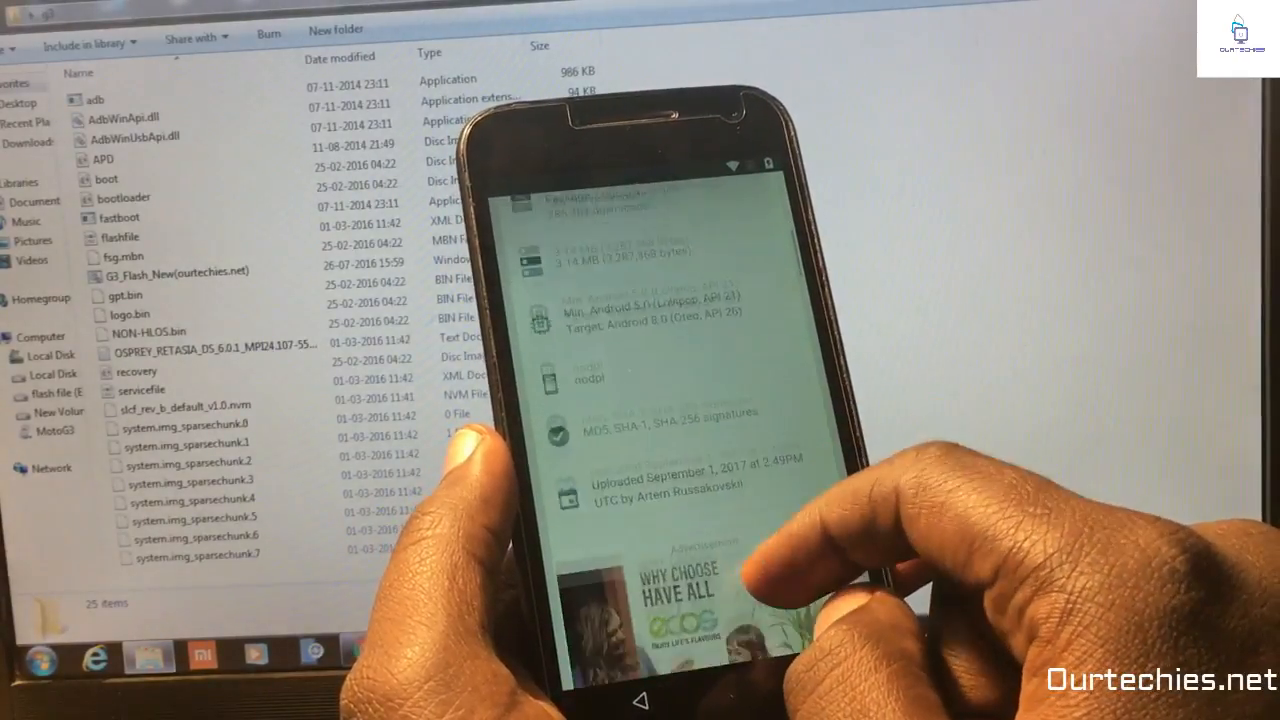
pyautogui.scroll(-3)
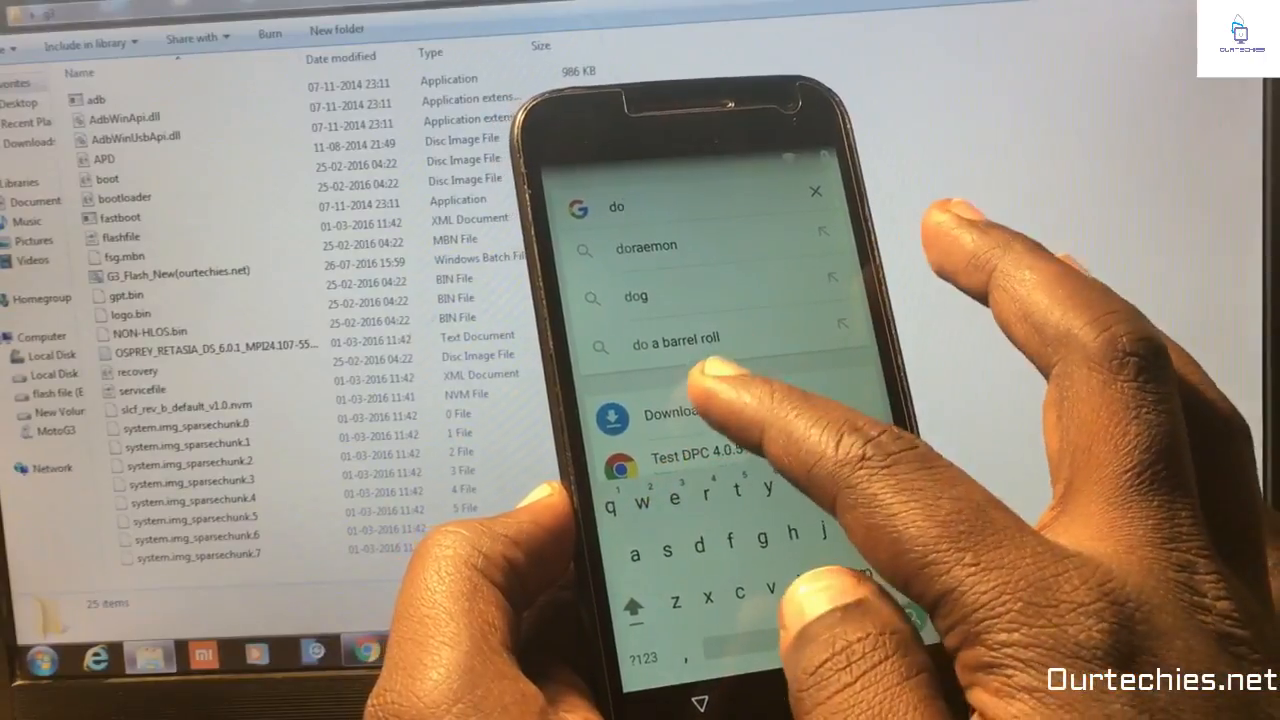
pyautogui.click(664, 414)
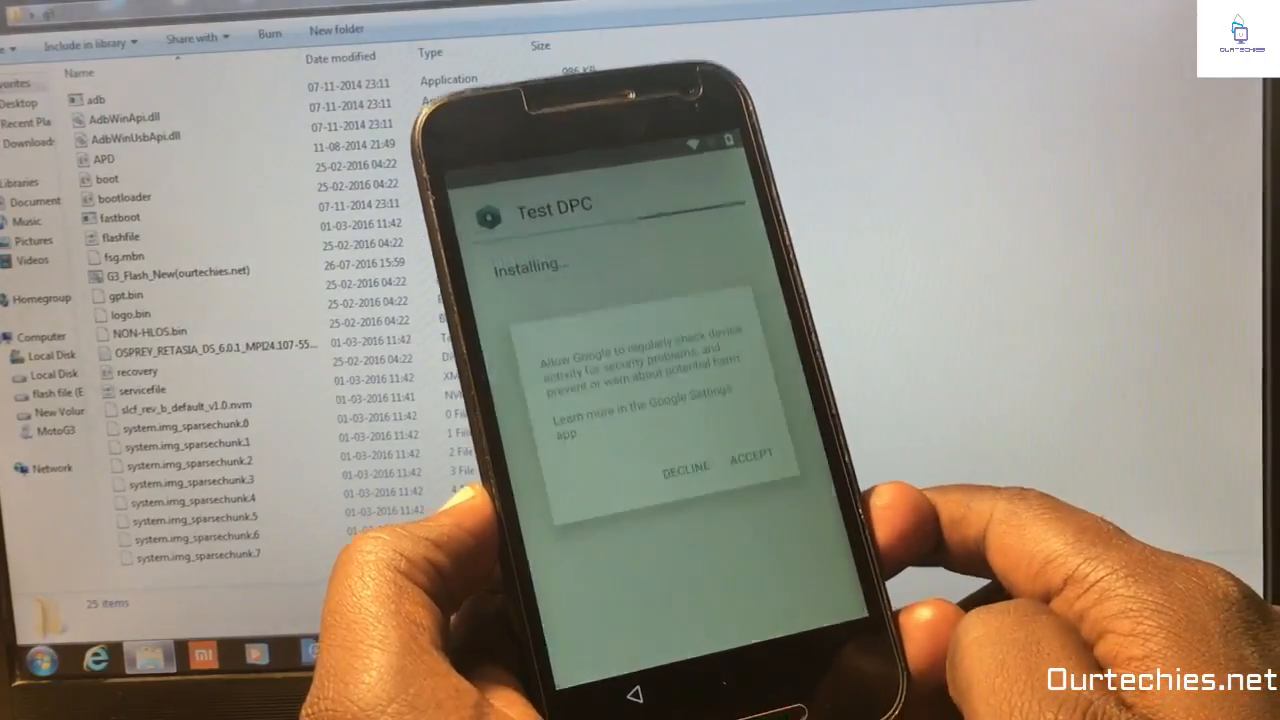
# Step: Install and launch Test DPC, choosing 'Set up device owner' and confirming setup
pyautogui.click(752, 460)
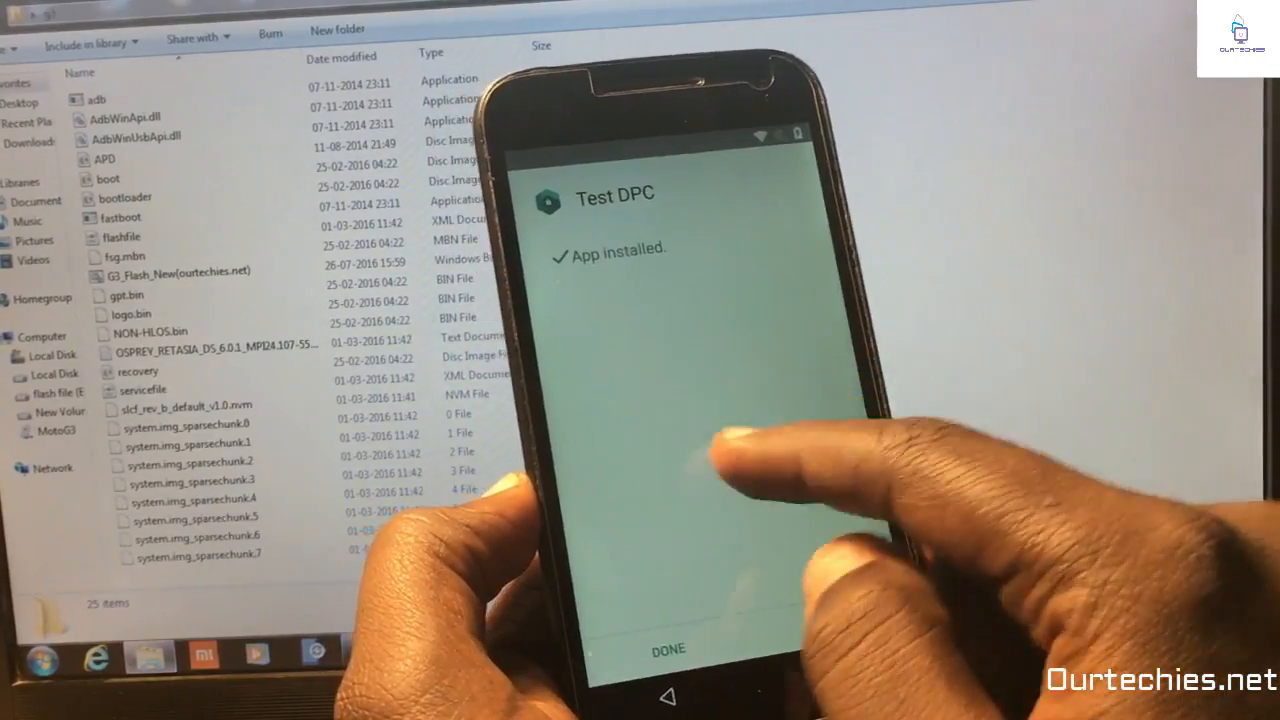
pyautogui.click(666, 648)
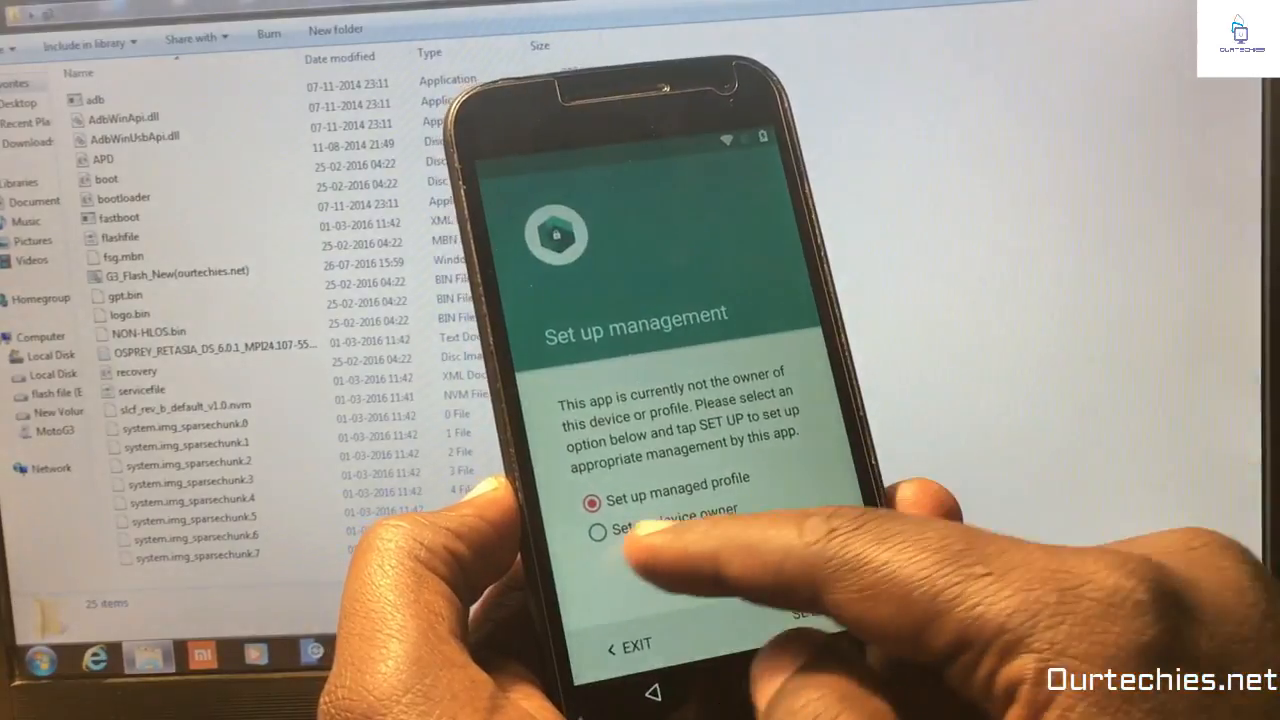
pyautogui.click(600, 530)
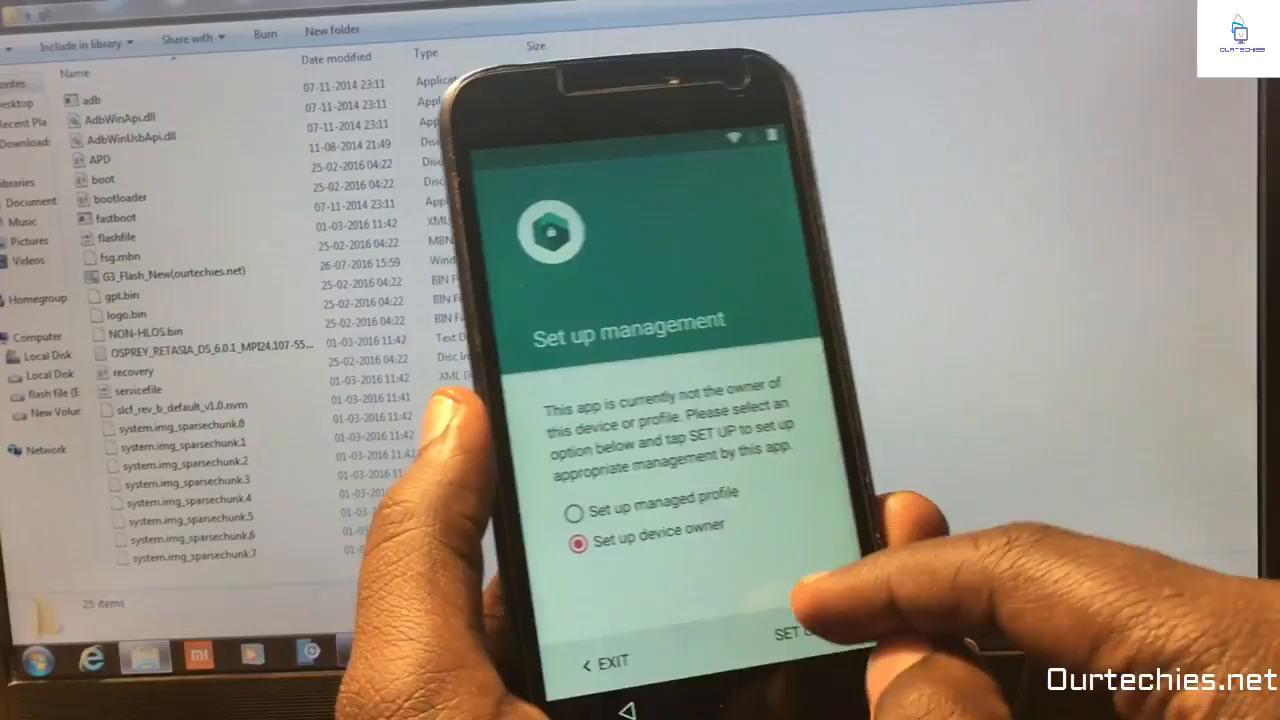
pyautogui.click(790, 632)
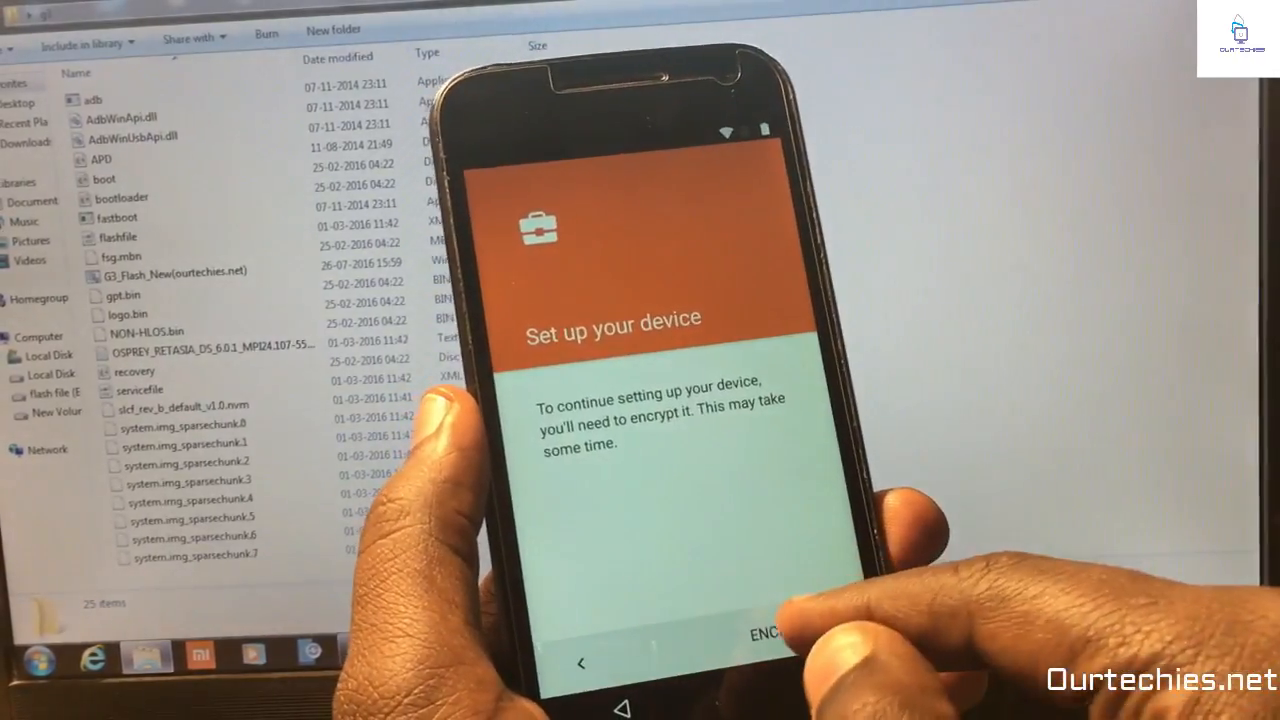
# Step: Agree to encrypt the phone and confirm Encrypt Phone twice
pyautogui.click(772, 634)
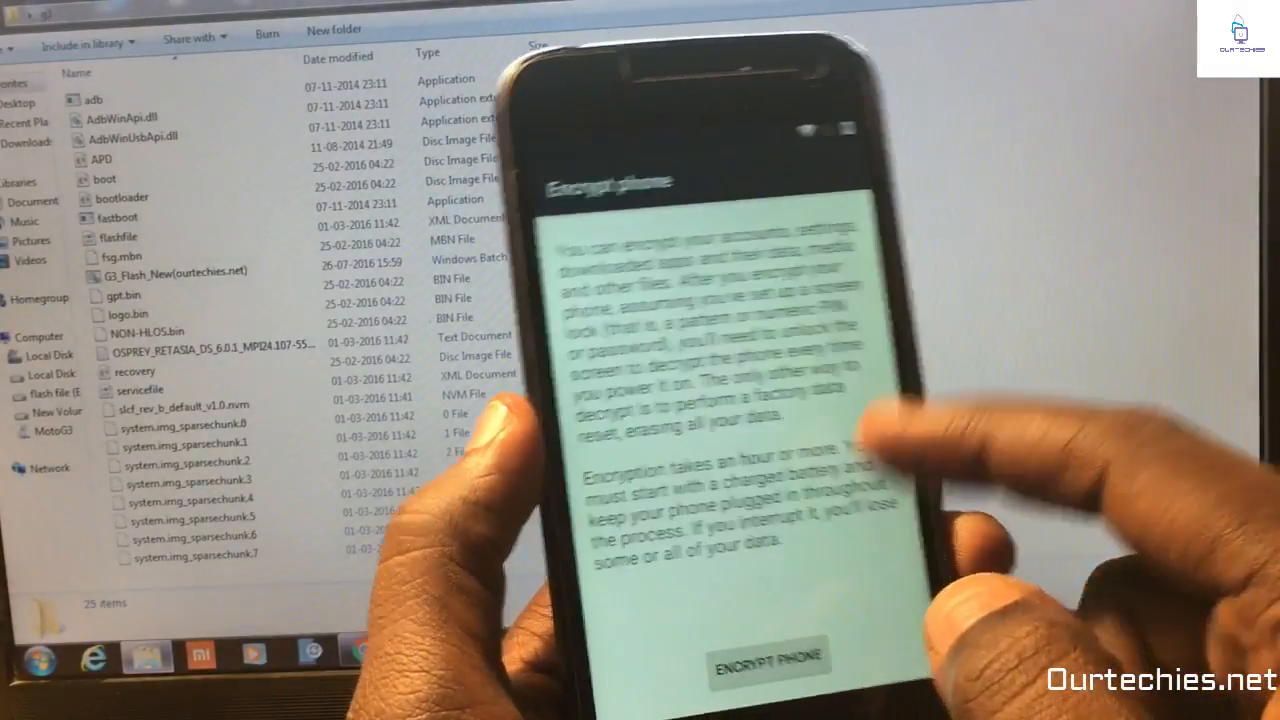
pyautogui.click(768, 660)
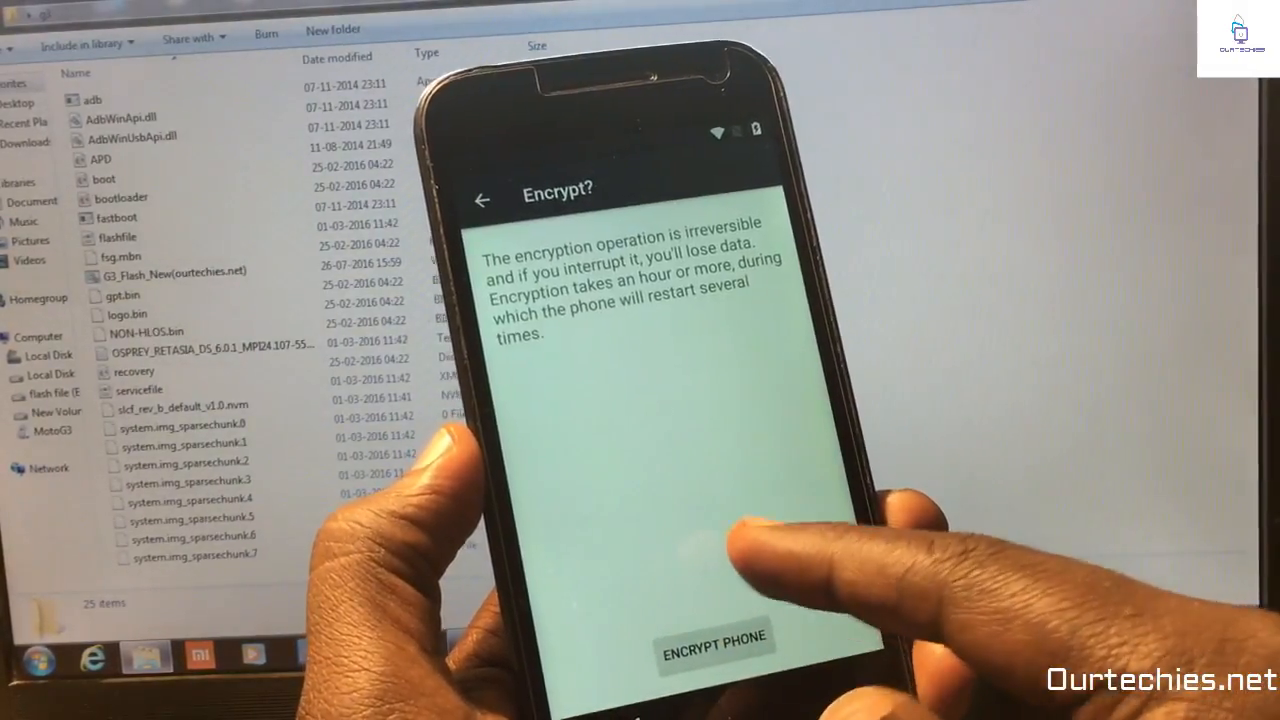
pyautogui.click(714, 636)
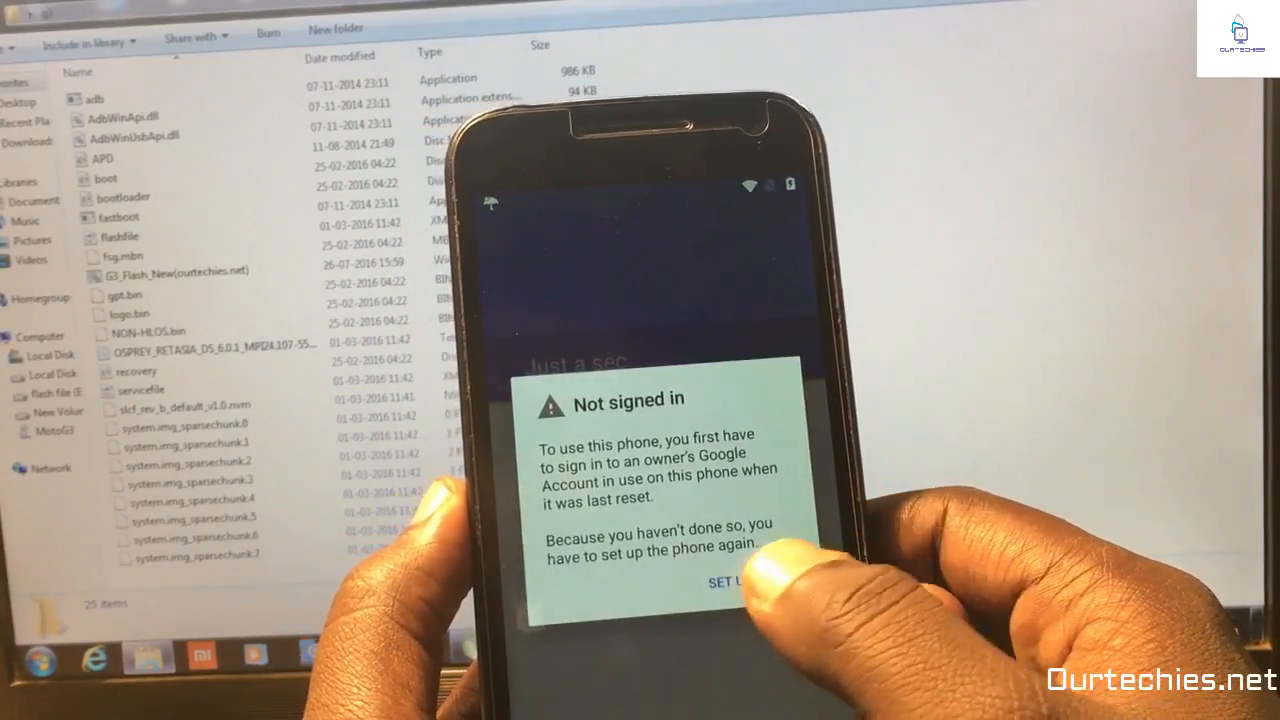
# Step: Bring up the Power off option over the 'Not signed in' notice
pyautogui.click(730, 580)
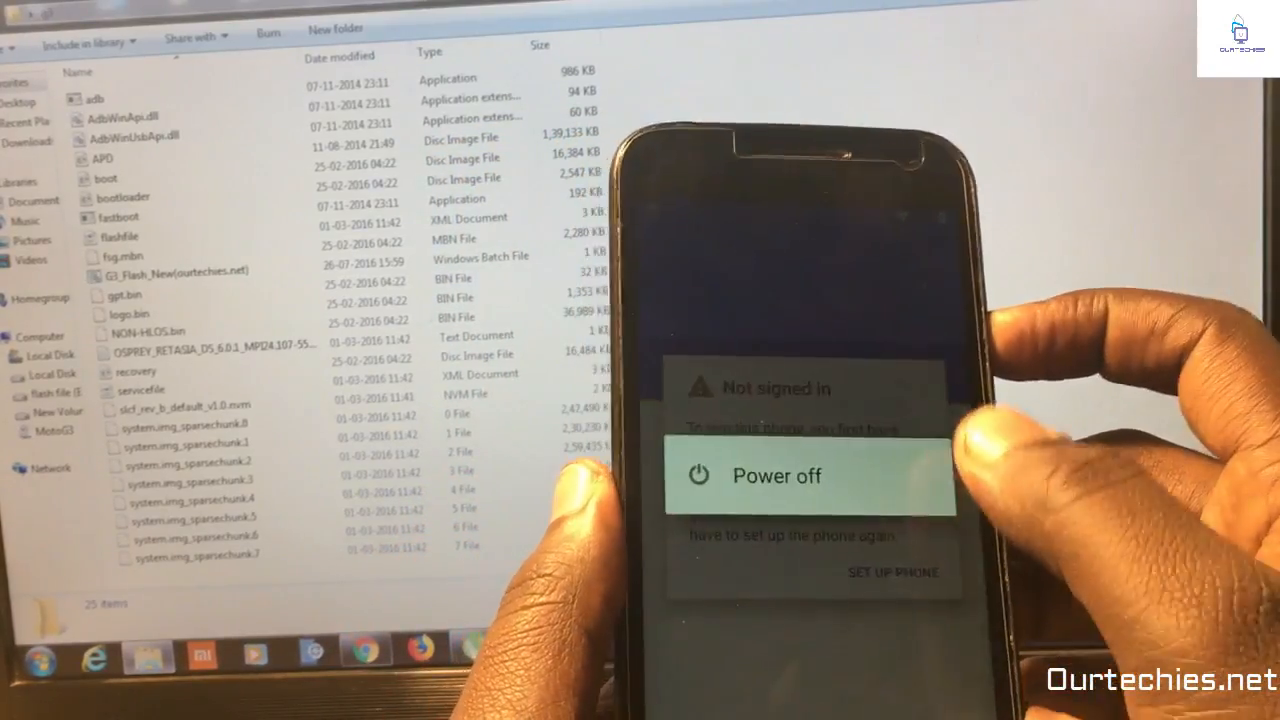
# Step: Power off the phone to clear the Not signed in warning
pyautogui.click(776, 476)
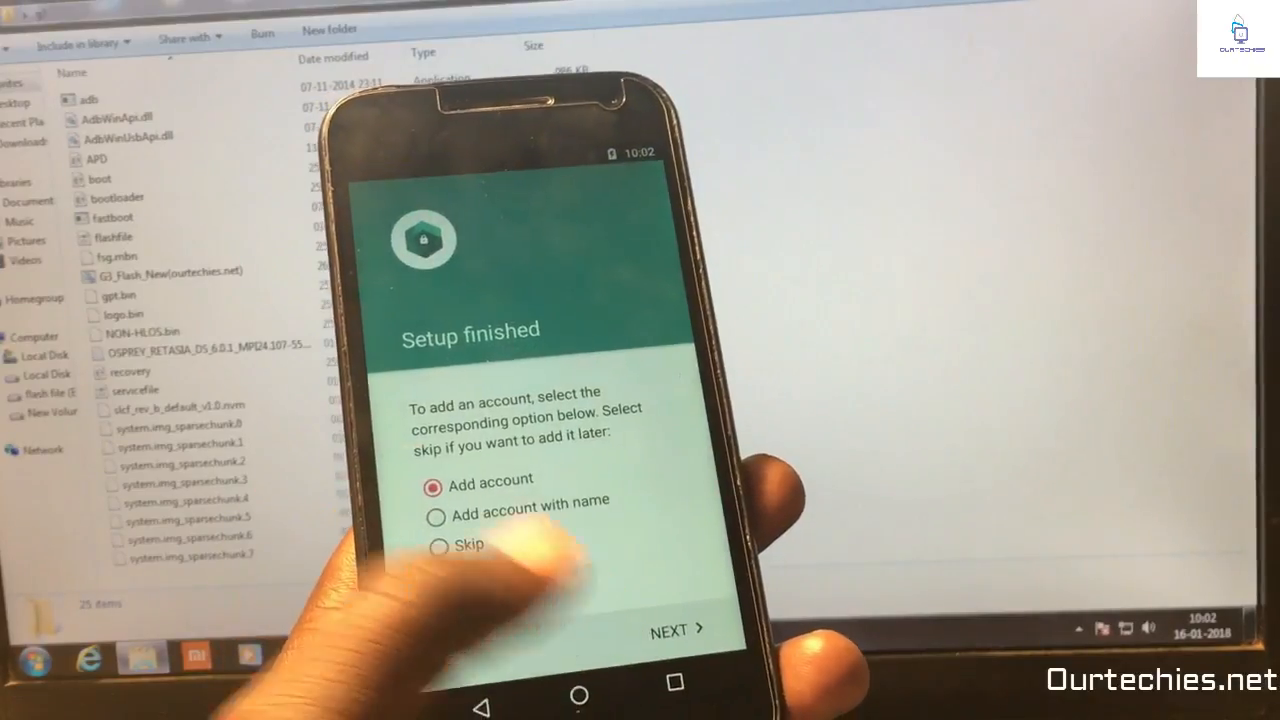
# Step: Skip adding an account, finish Test DPC setup and bring up the app list from the home screen
pyautogui.click(466, 544)
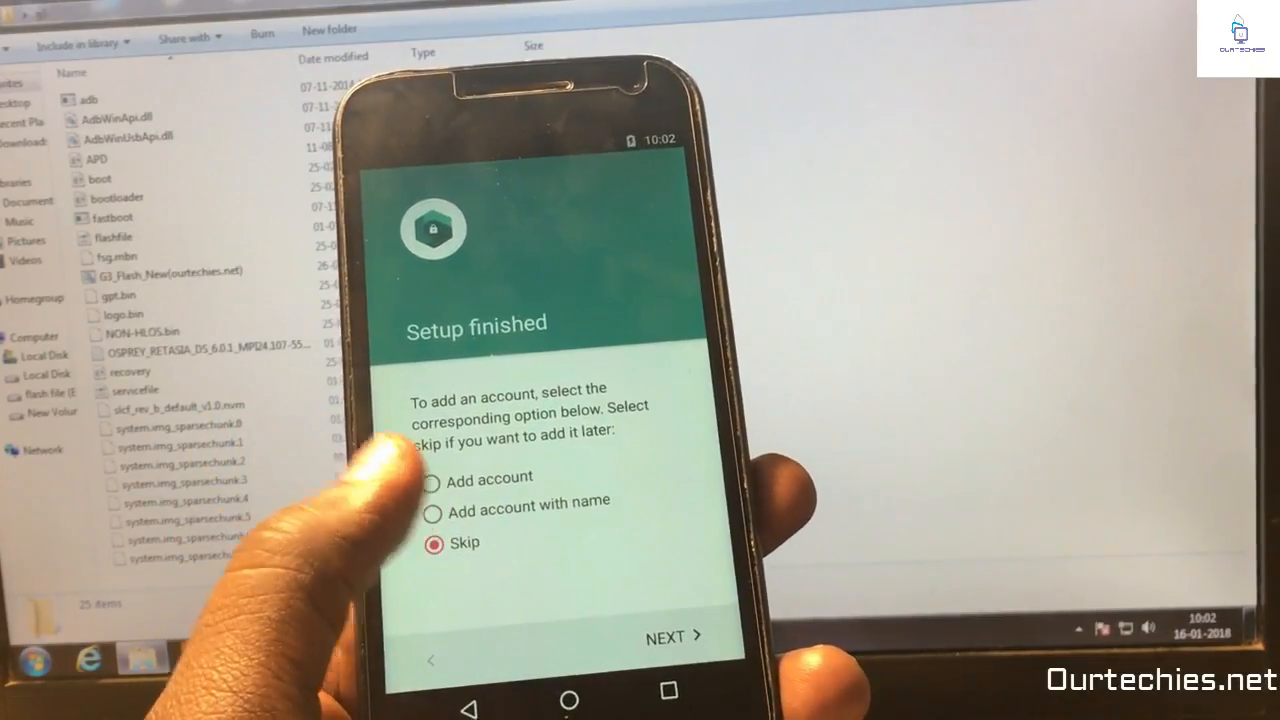
pyautogui.click(676, 636)
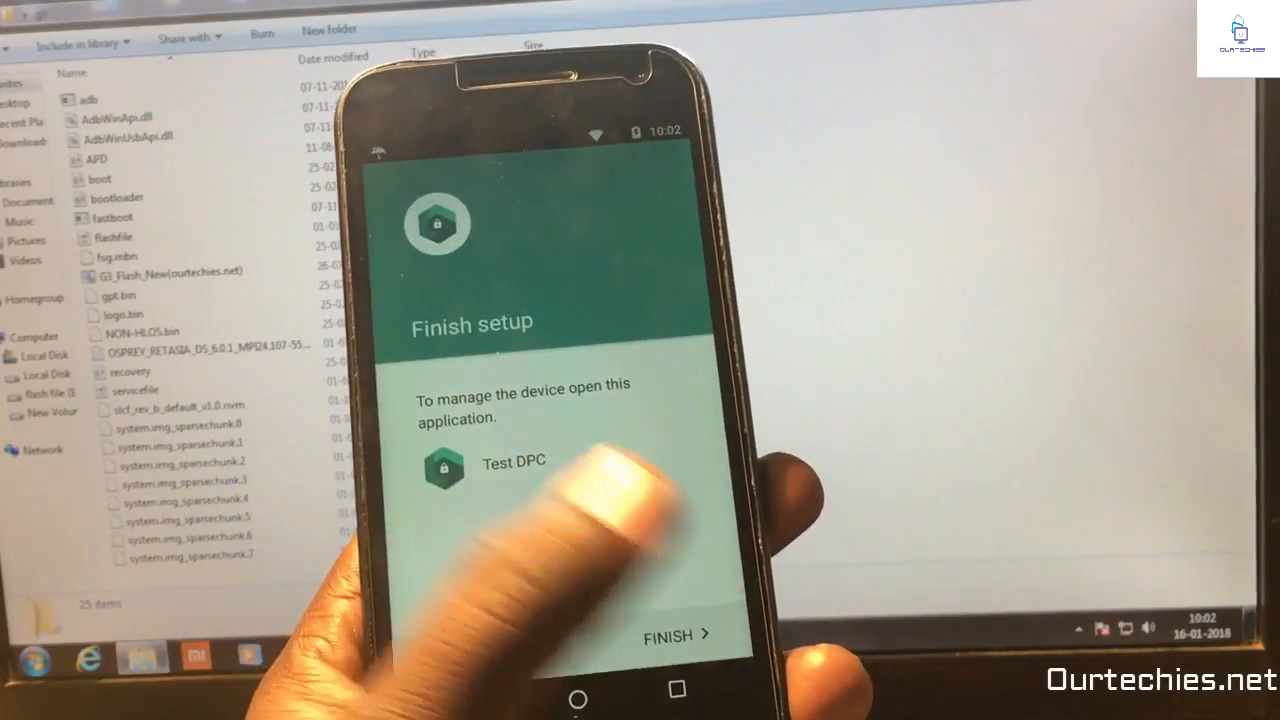
pyautogui.click(676, 636)
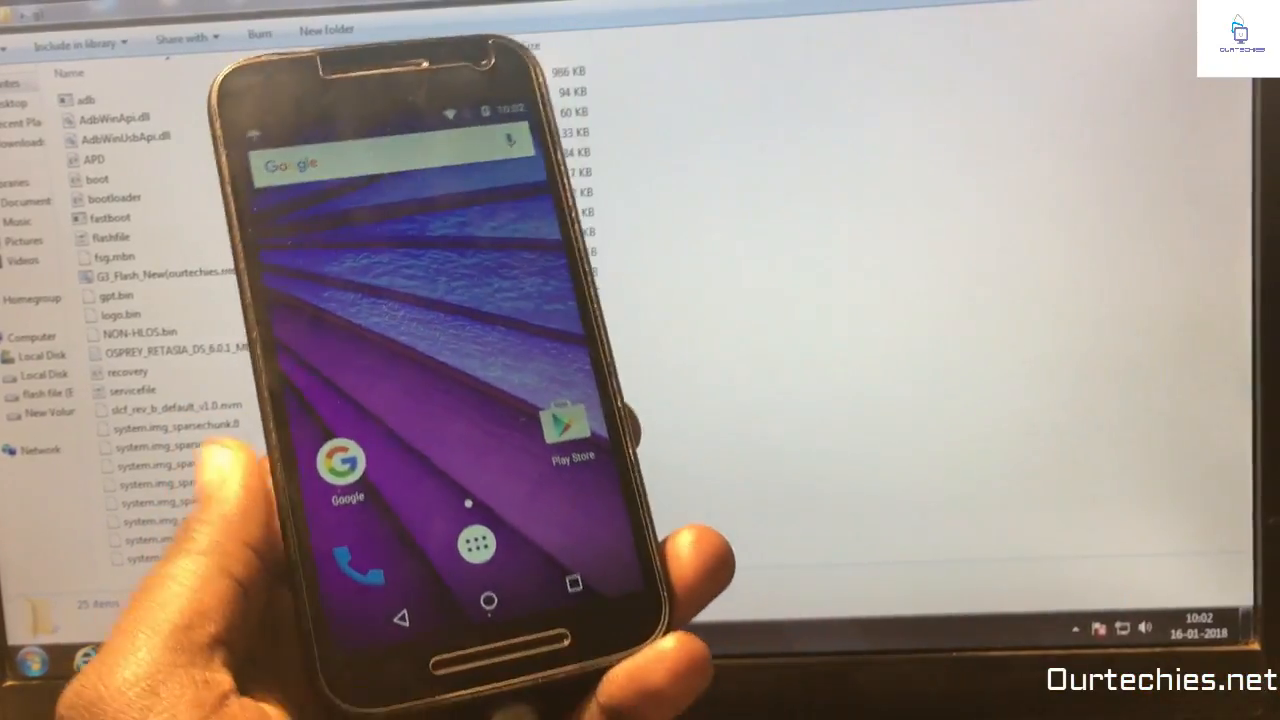
pyautogui.click(476, 544)
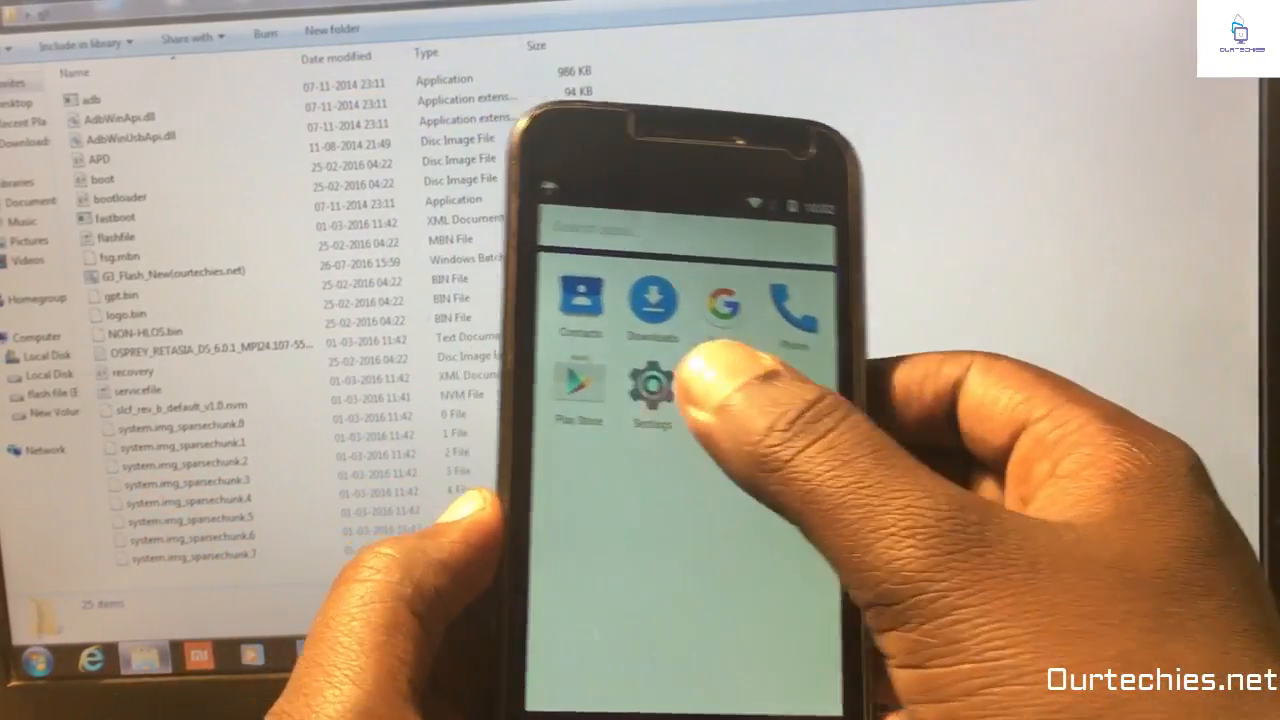
# Step: From Settings, run Factory data reset and confirm Erase everything to wipe the phone
pyautogui.click(652, 390)
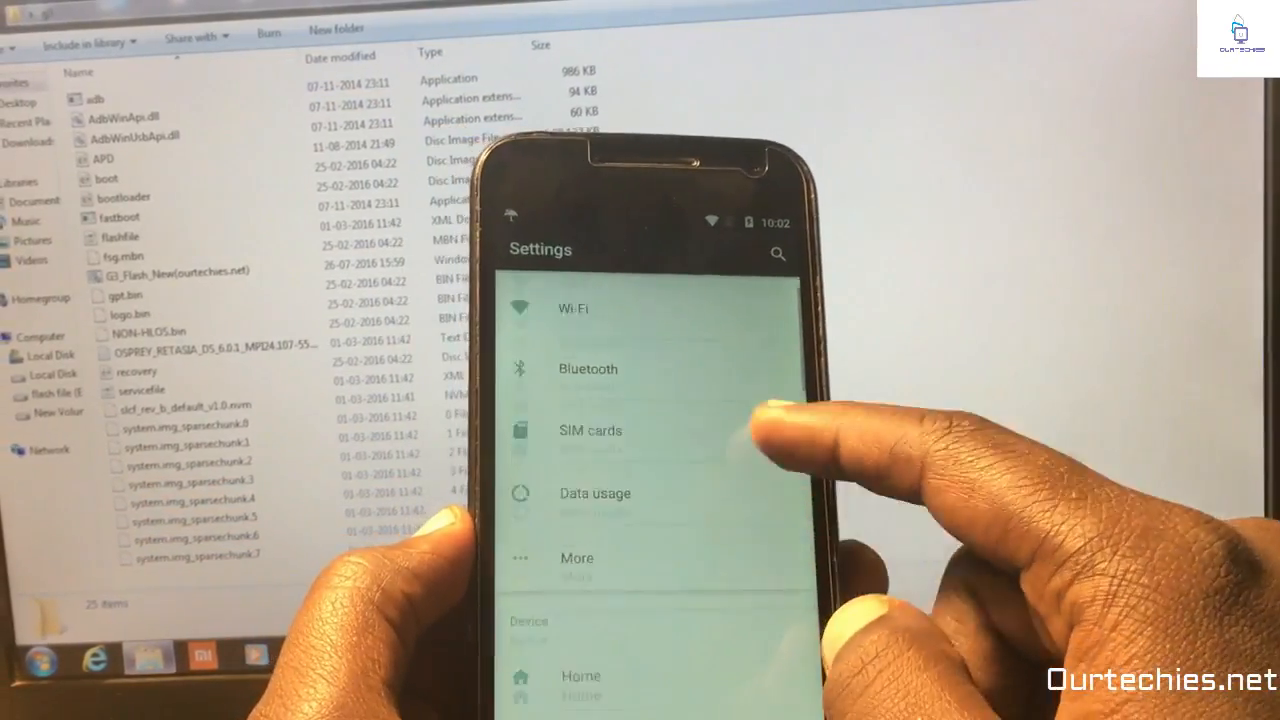
pyautogui.scroll(-3)
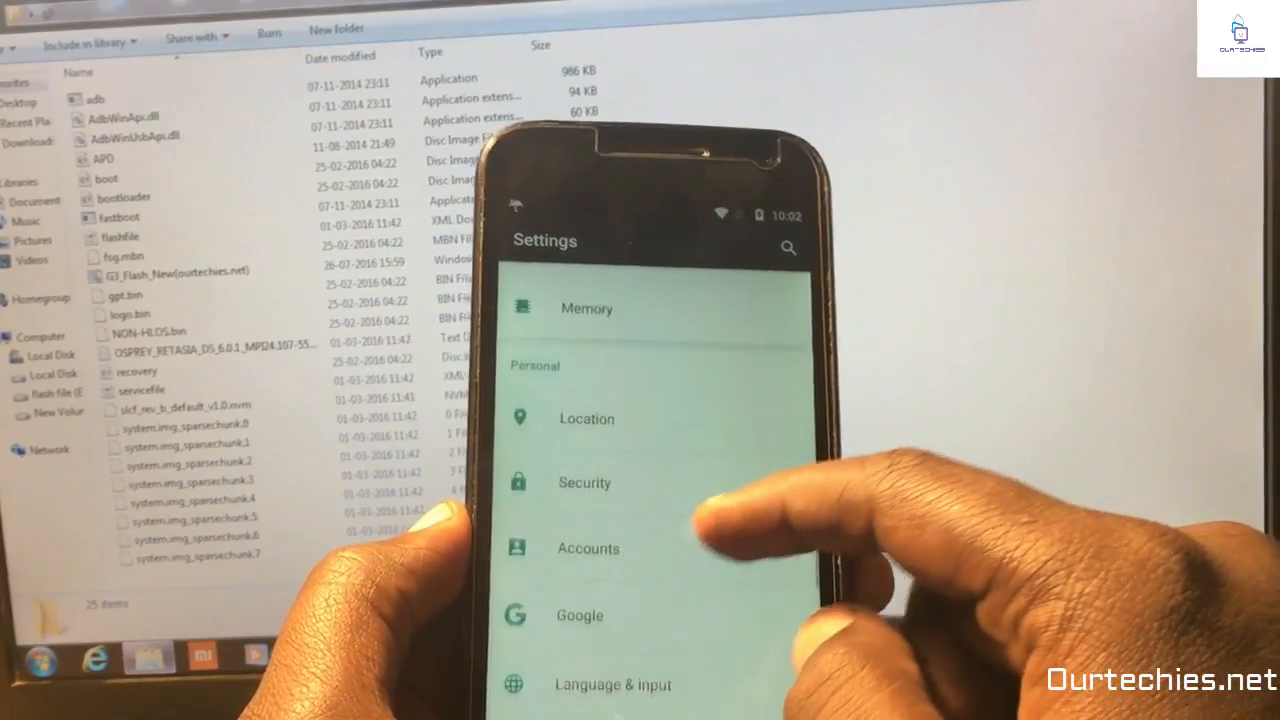
pyautogui.scroll(-3)
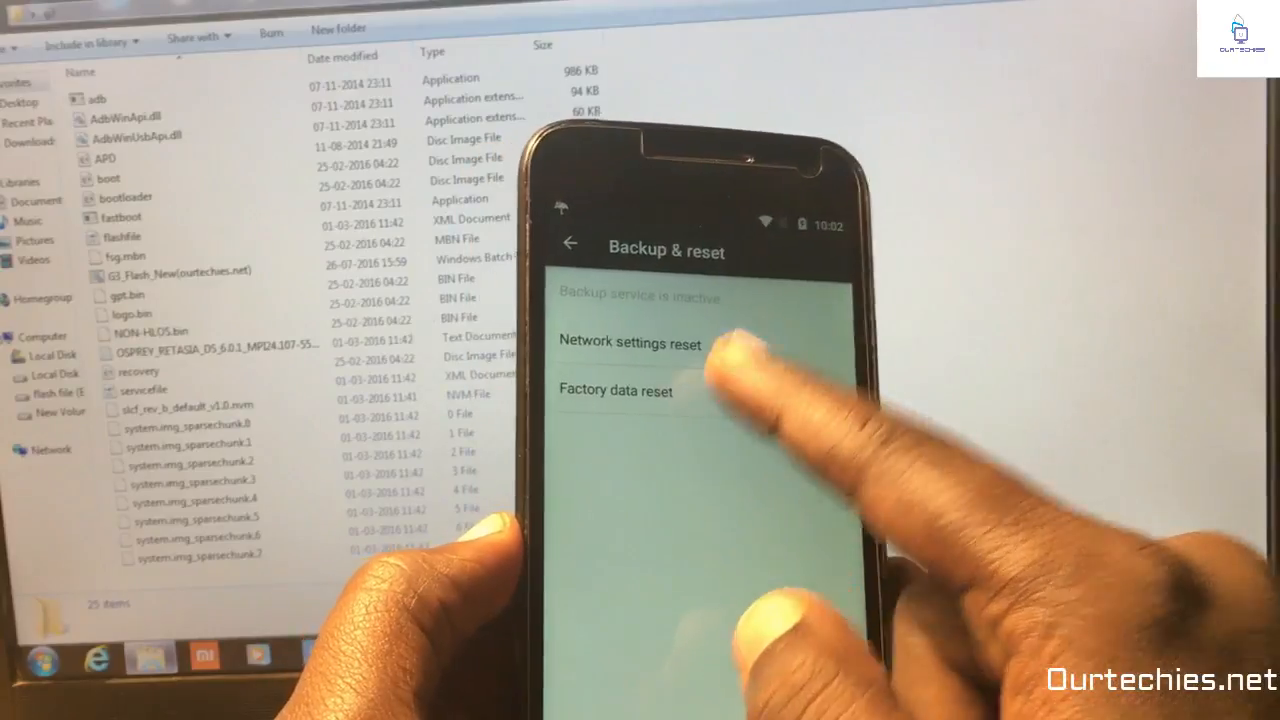
pyautogui.click(616, 390)
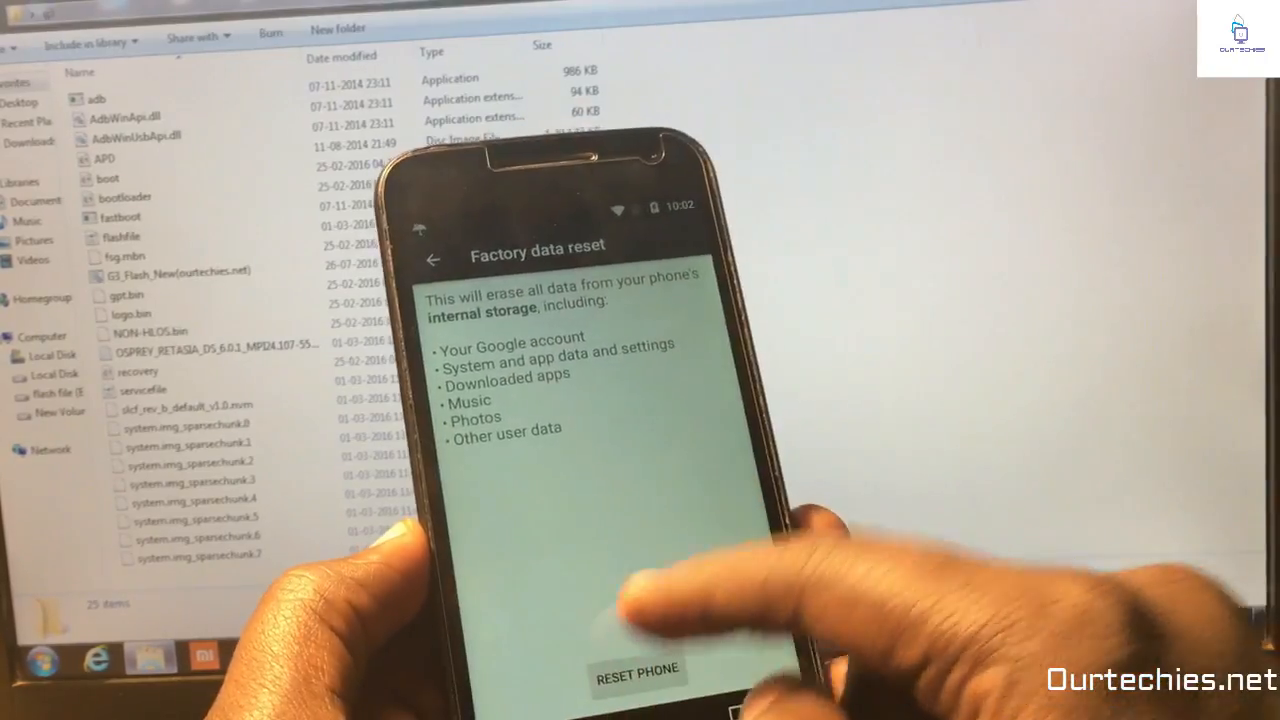
pyautogui.click(636, 668)
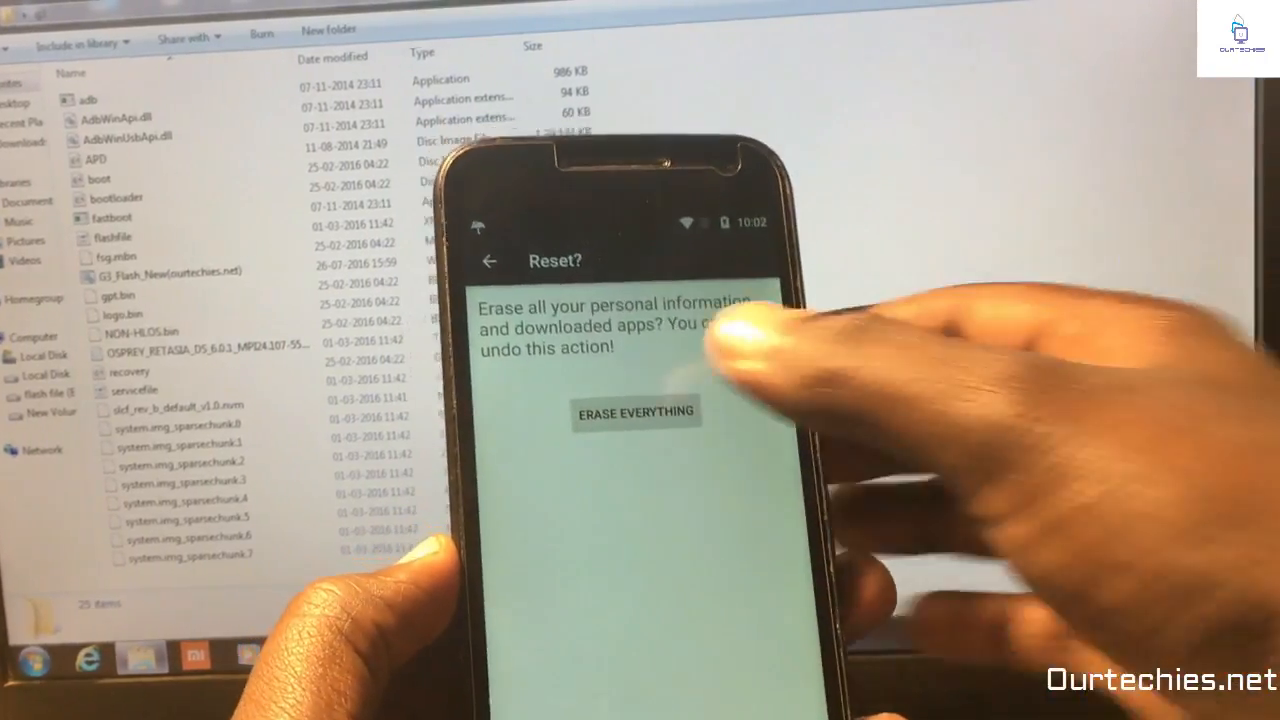
pyautogui.click(636, 412)
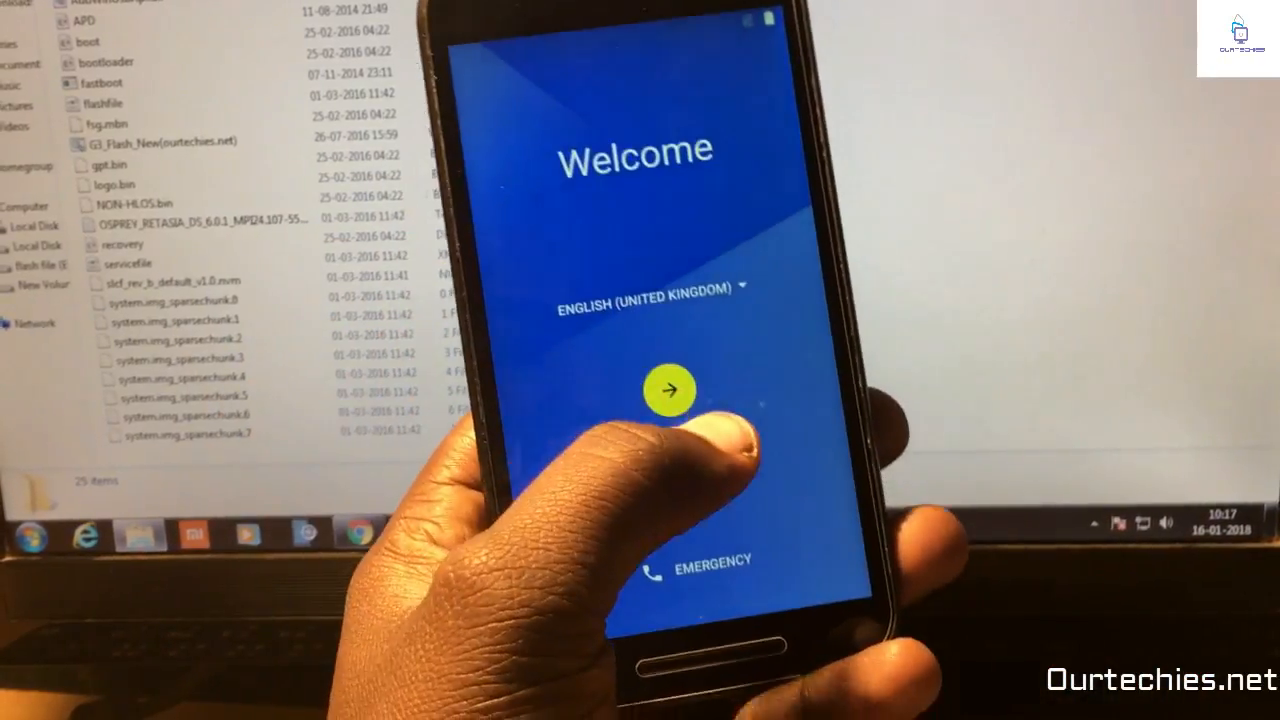
# Step: Start setup from Welcome, skip Wi-Fi and skip device protection to reach the home screen
pyautogui.click(668, 390)
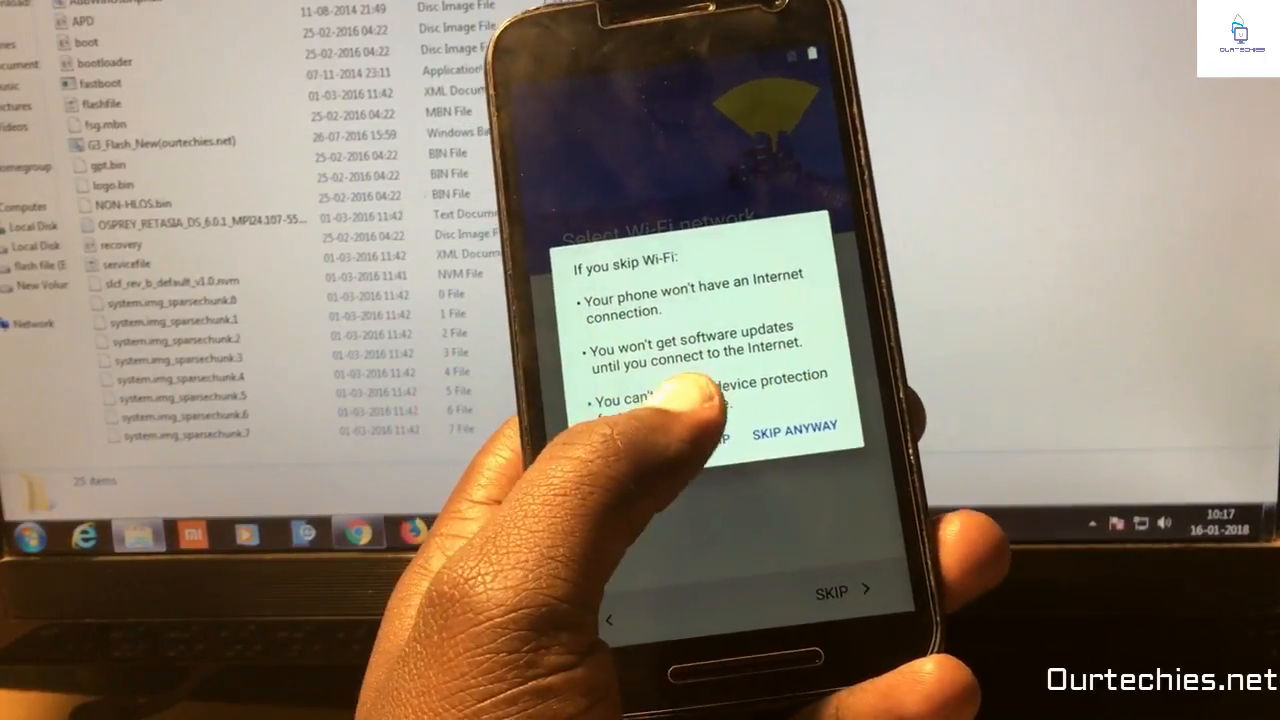
pyautogui.click(796, 430)
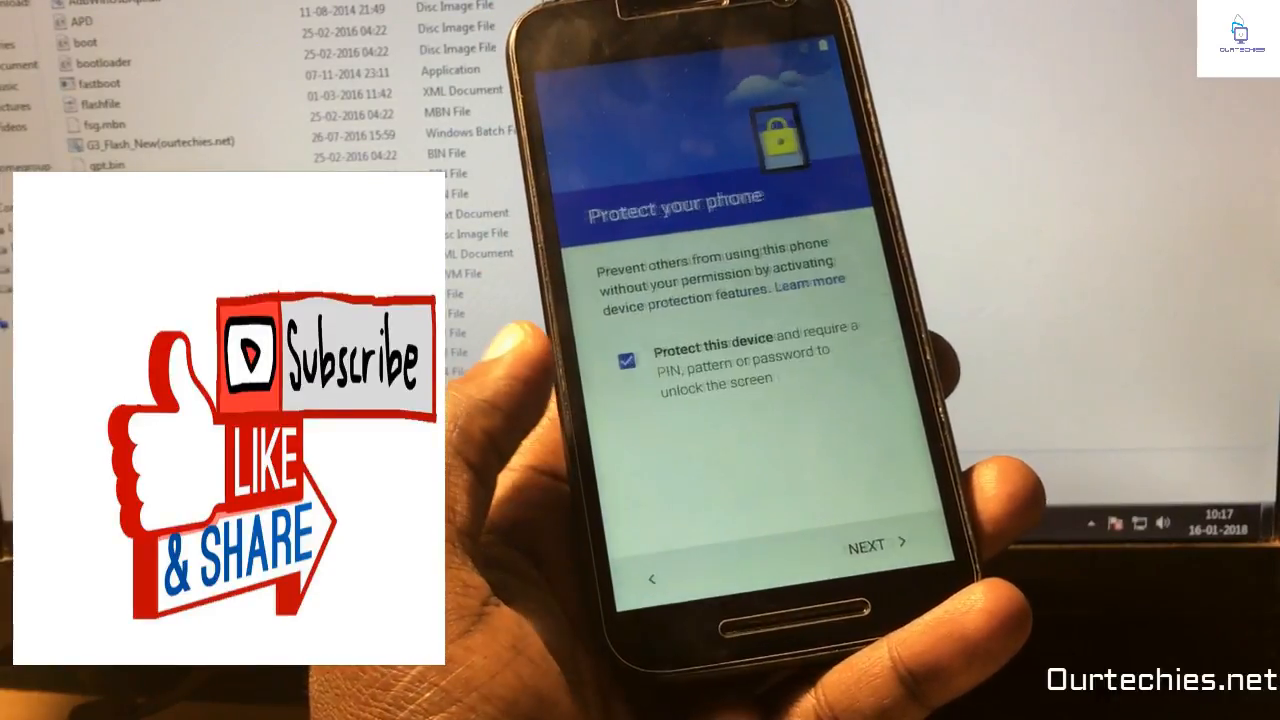
pyautogui.click(878, 544)
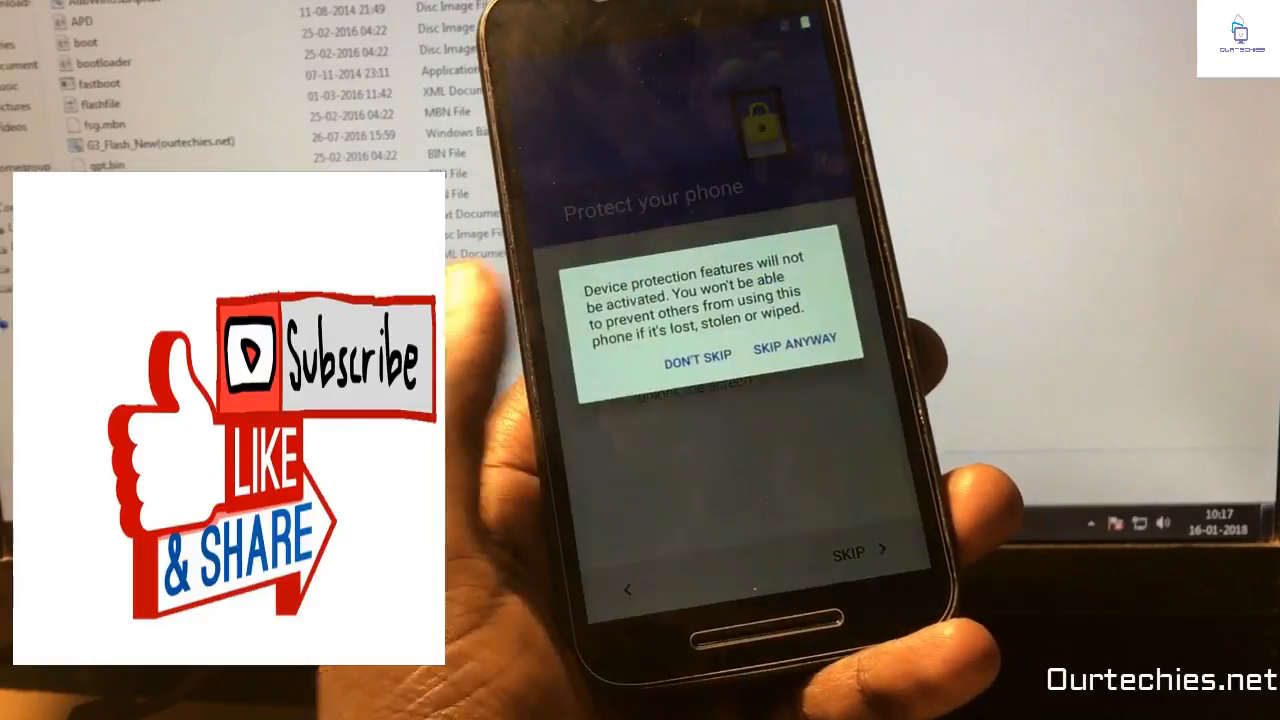
pyautogui.click(796, 354)
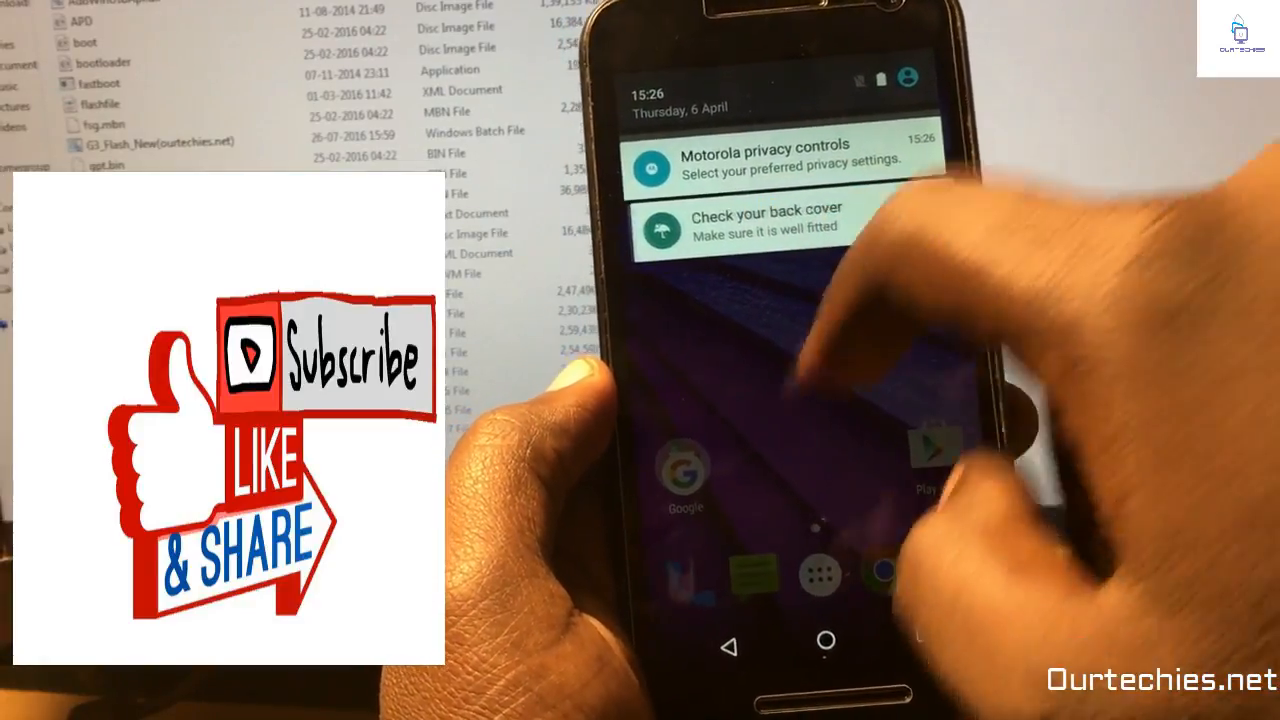
# Step: Bring up the app list on the freshly set-up phone with no account added
pyautogui.click(820, 572)
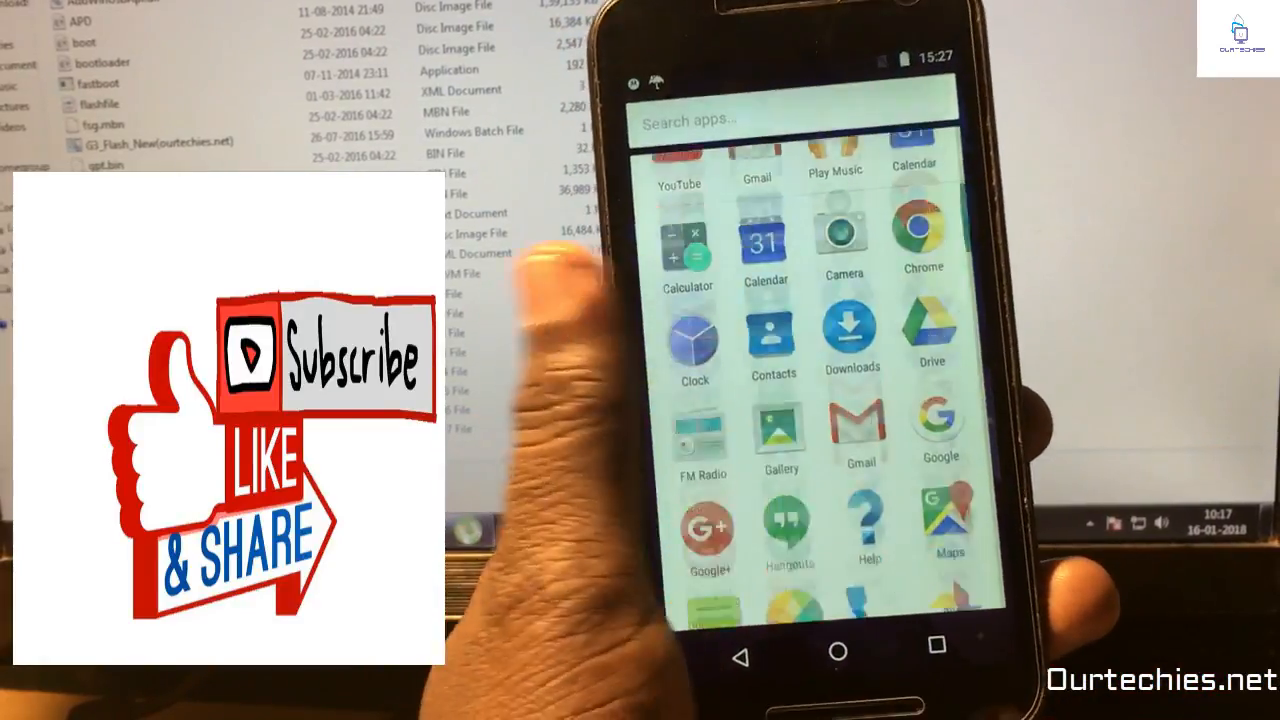